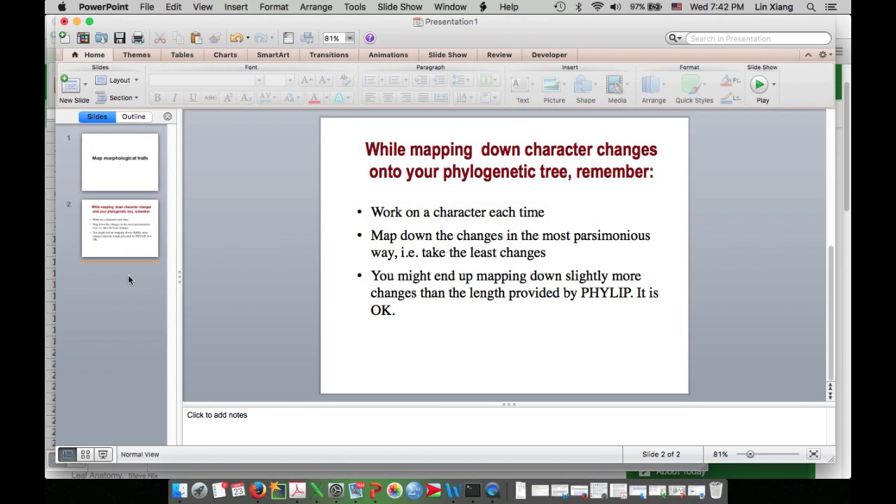
# - Add slide 3, move the trait table up, and insert the morphological tree PDF
pyautogui.click(64, 84)
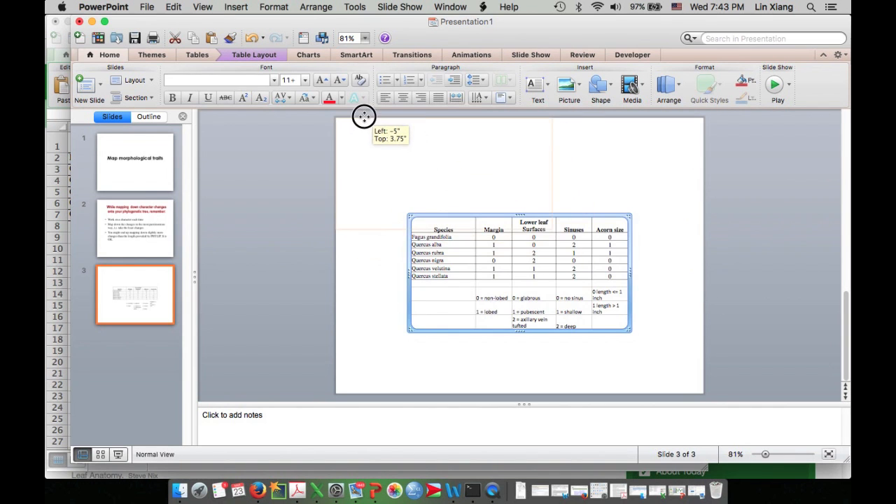
pyautogui.moveTo(518, 272); pyautogui.dragTo(444, 168)
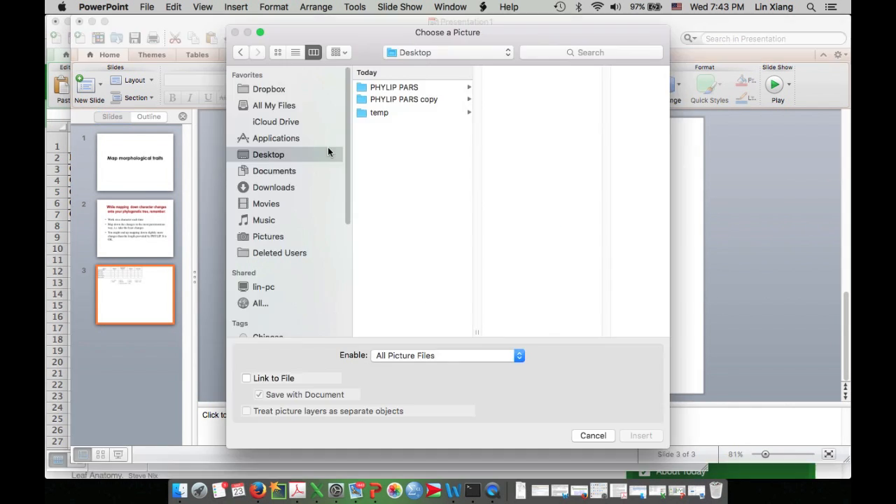
pyautogui.click(402, 98)
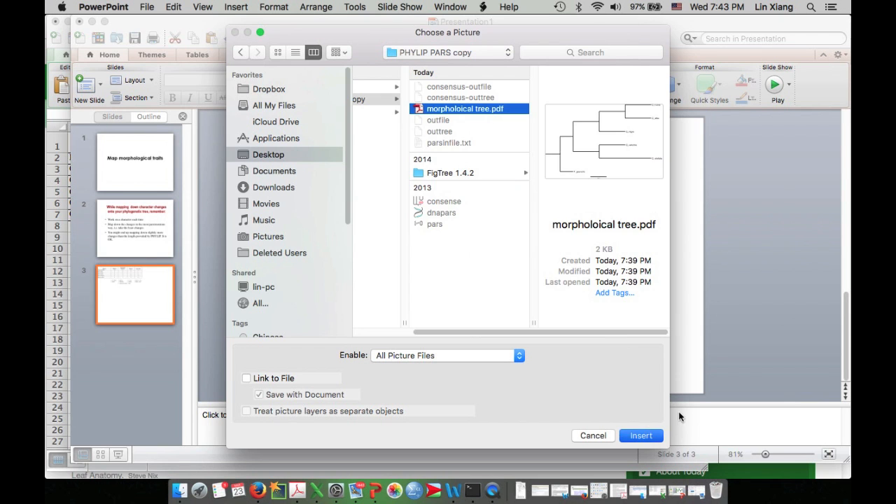
pyautogui.click(639, 436)
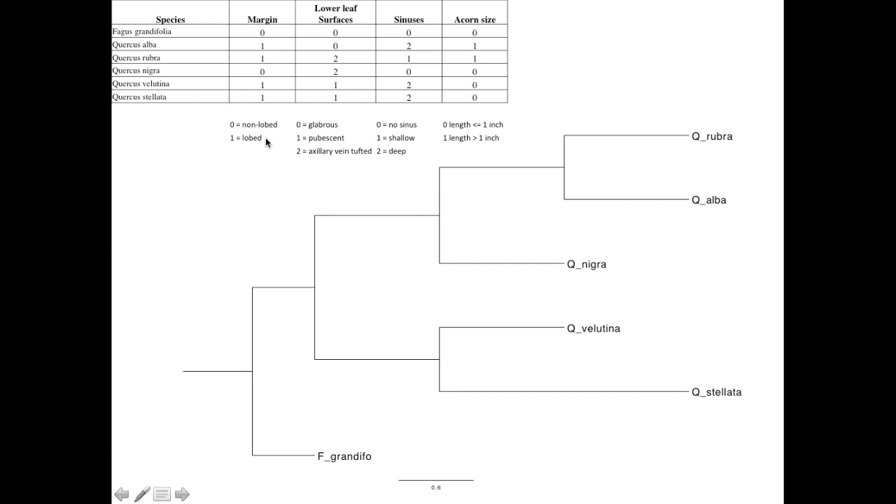
pyautogui.moveTo(252, 132)
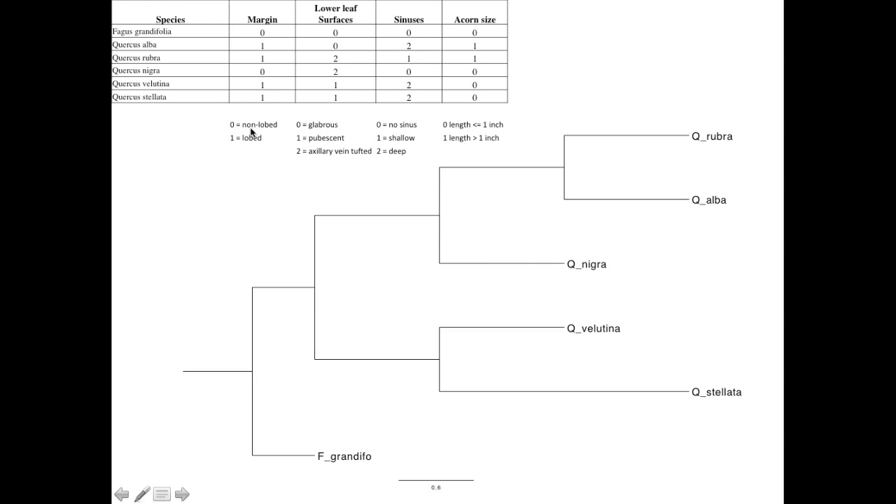
pyautogui.moveTo(256, 148)
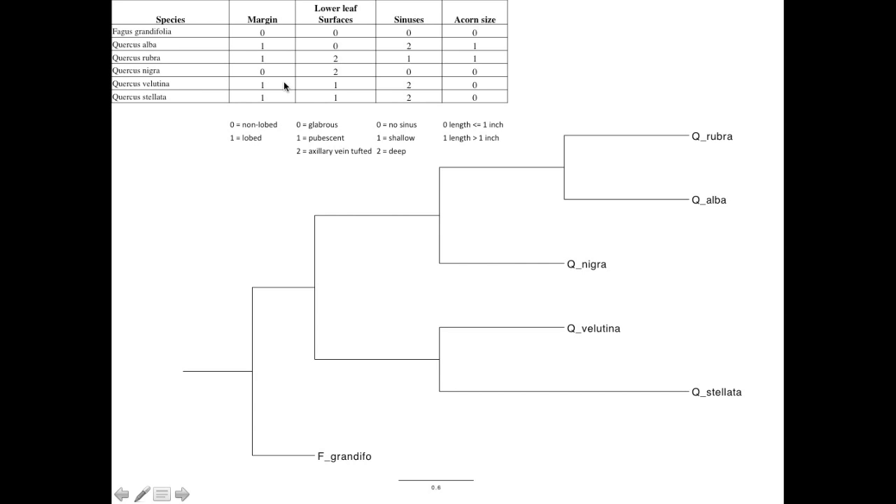
pyautogui.moveTo(325, 156)
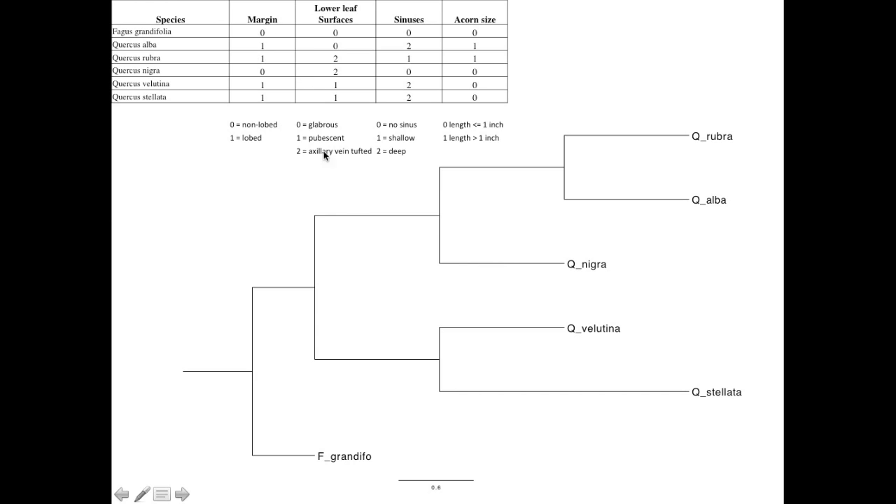
pyautogui.moveTo(380, 448)
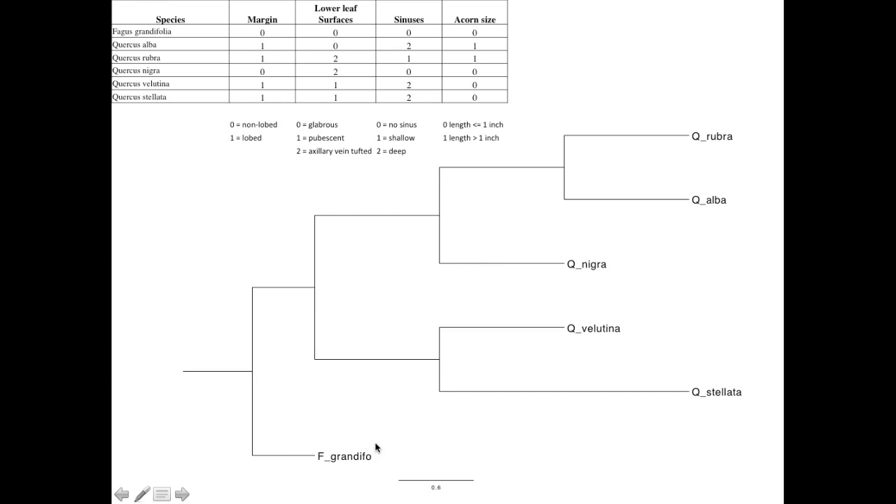
pyautogui.moveTo(645, 236)
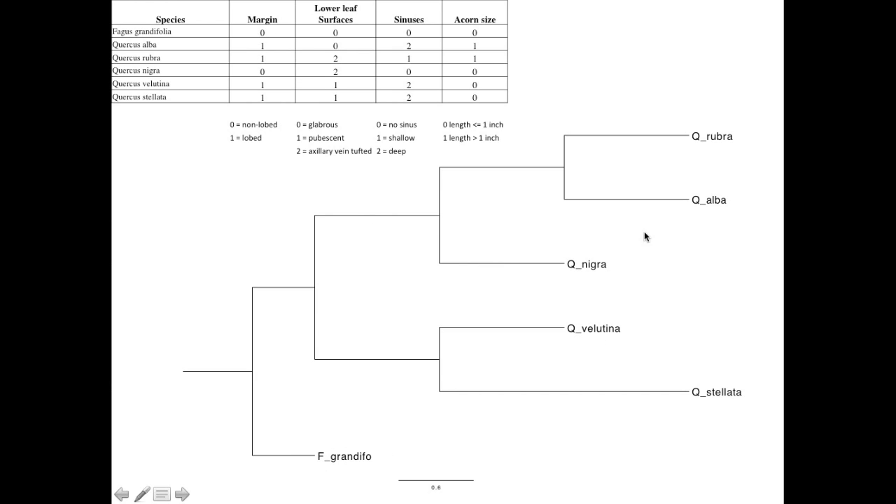
pyautogui.moveTo(570, 261)
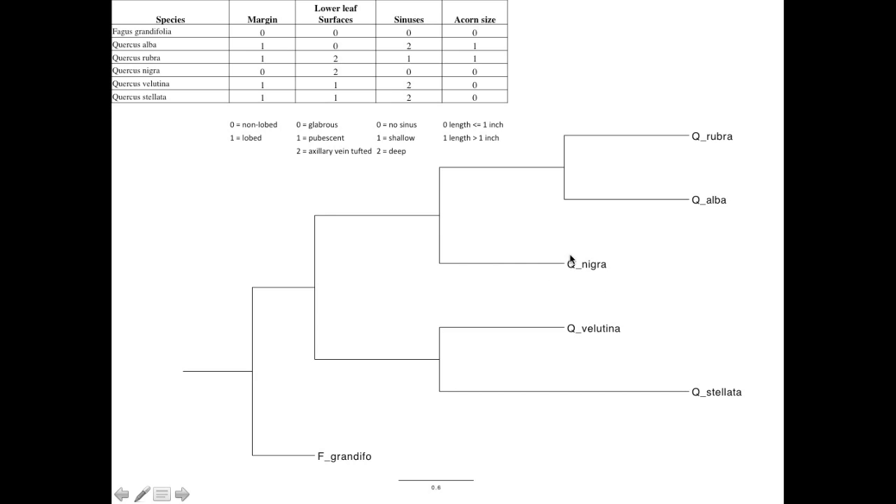
pyautogui.moveTo(683, 166)
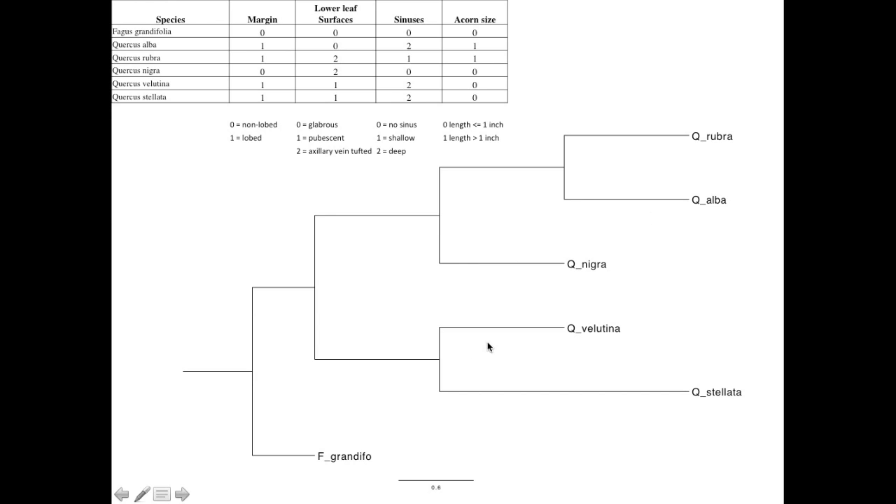
pyautogui.moveTo(371, 467)
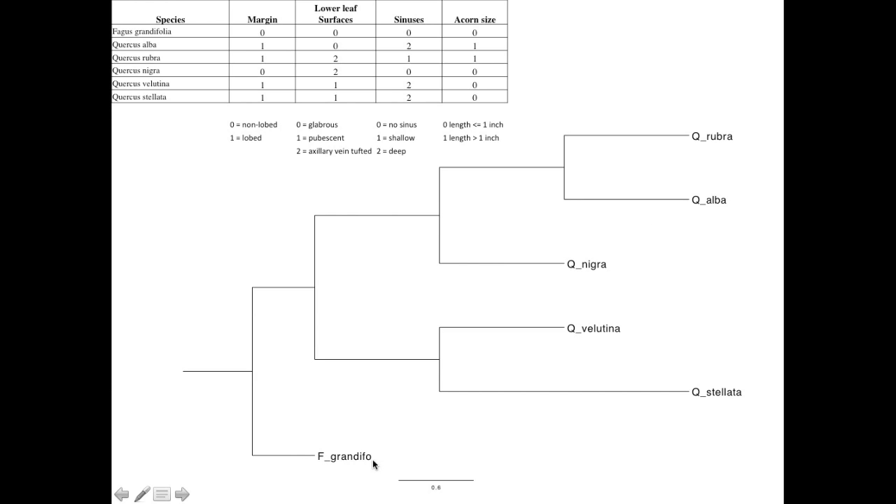
# - Switch the slideshow pointer to Pen and handwrite 'non-L' on the root branch
pyautogui.click(145, 495)
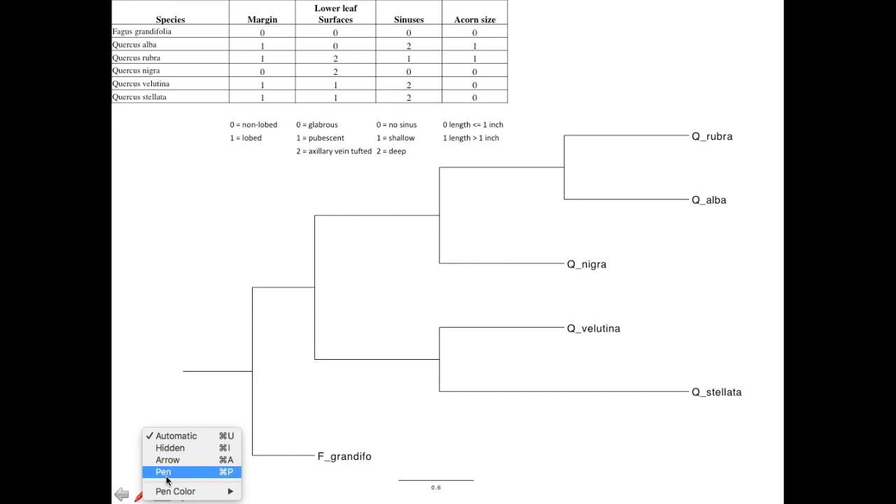
pyautogui.click(164, 471)
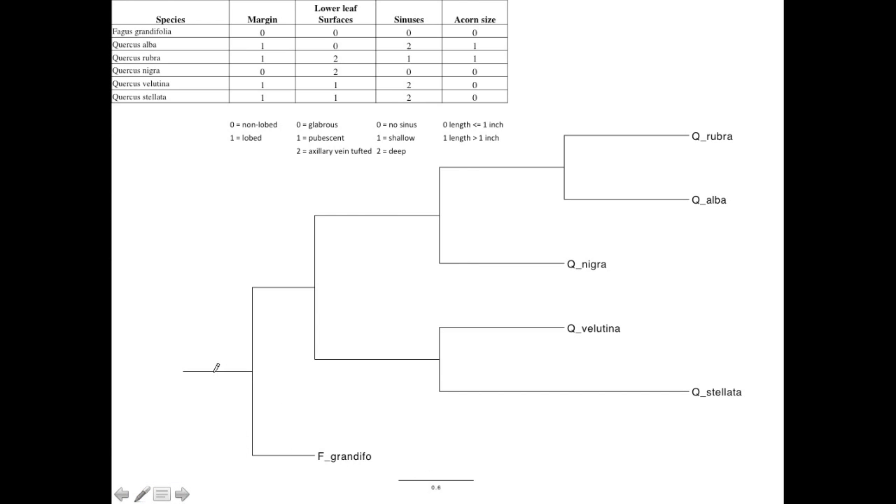
pyautogui.moveTo(221, 354)
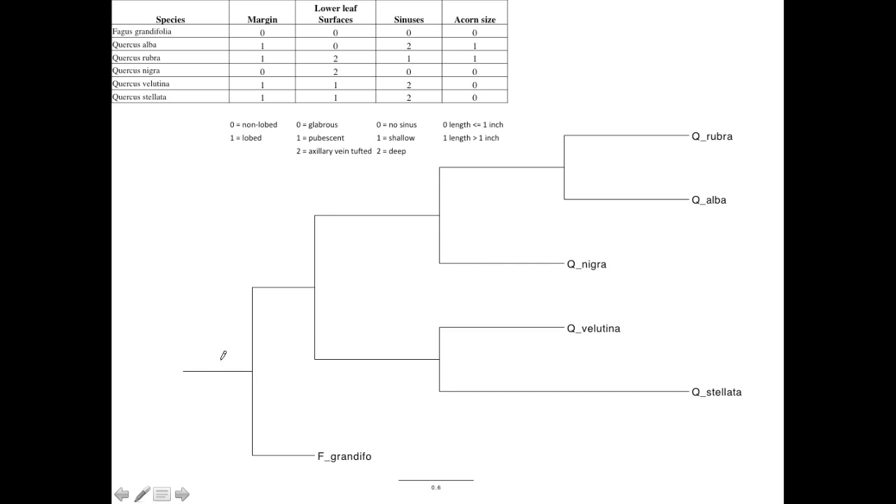
pyautogui.moveTo(637, 187)
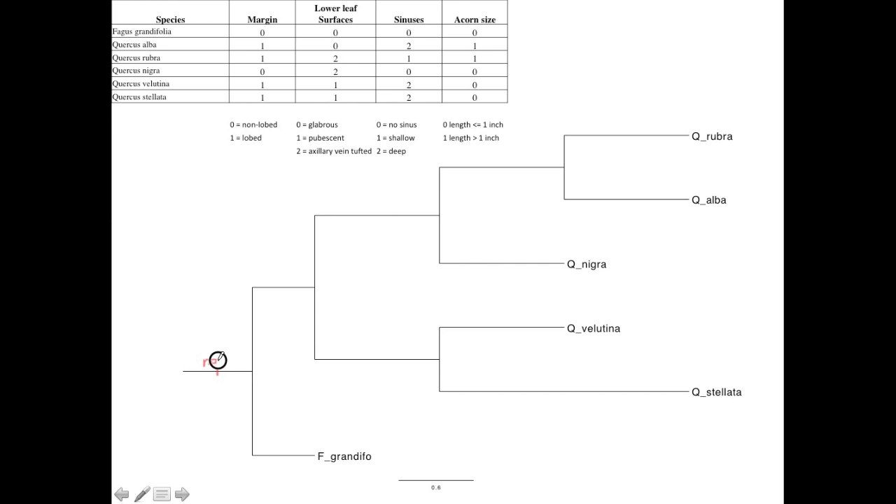
pyautogui.write('non')
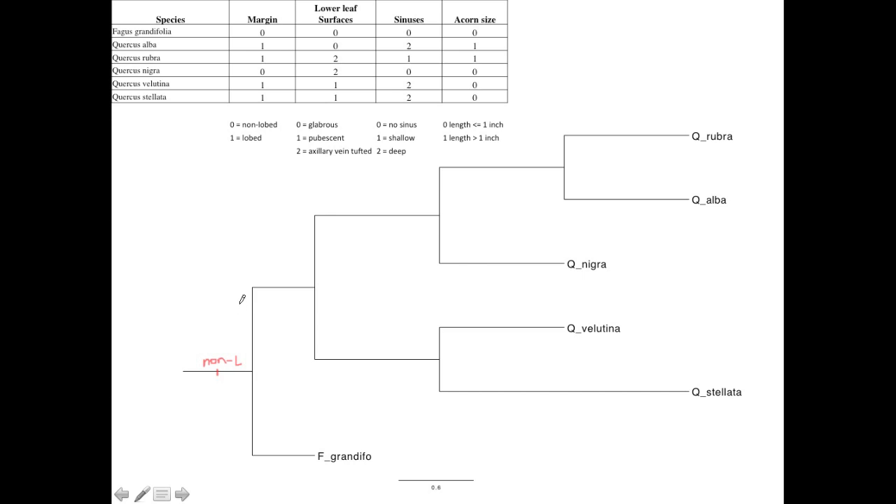
pyautogui.moveTo(387, 319)
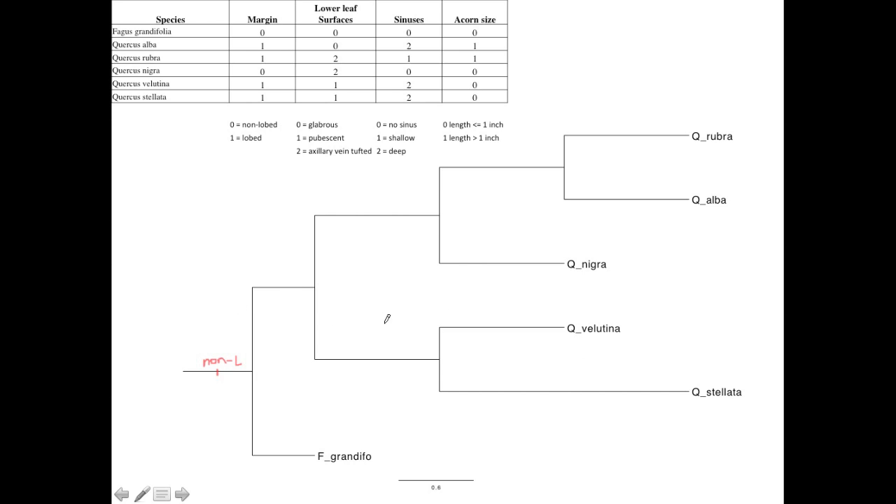
pyautogui.moveTo(721, 116)
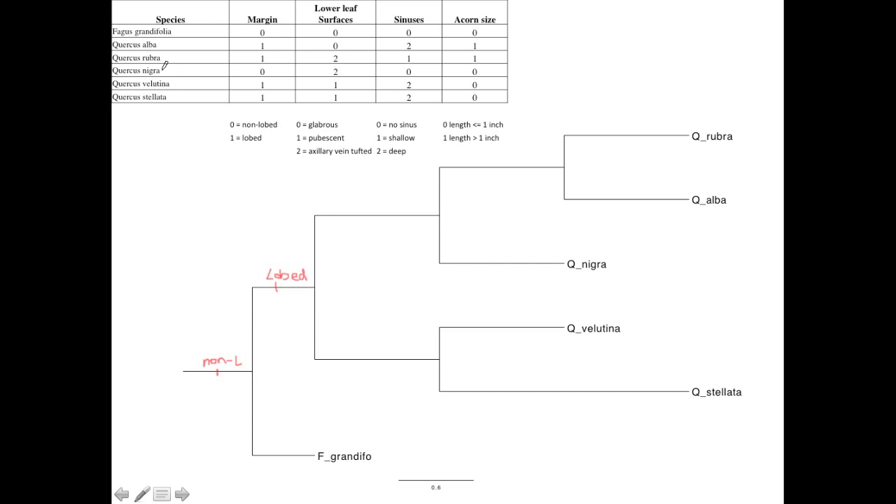
pyautogui.moveTo(283, 334)
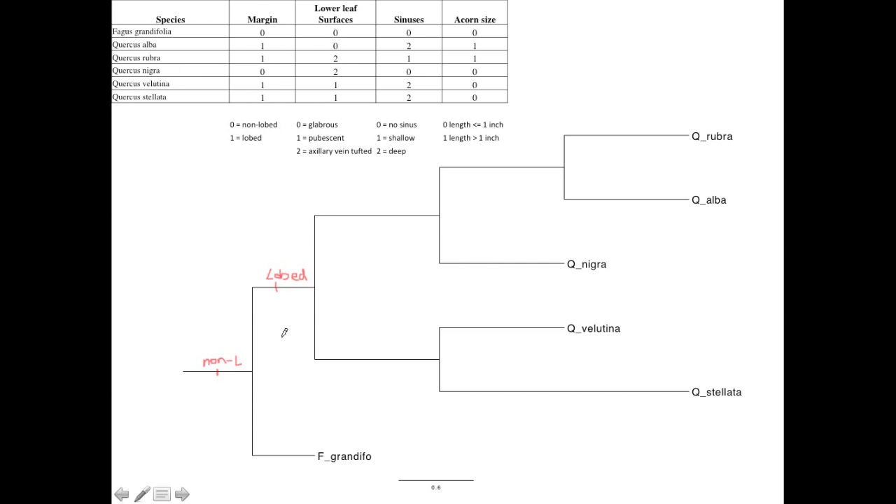
pyautogui.moveTo(325, 207)
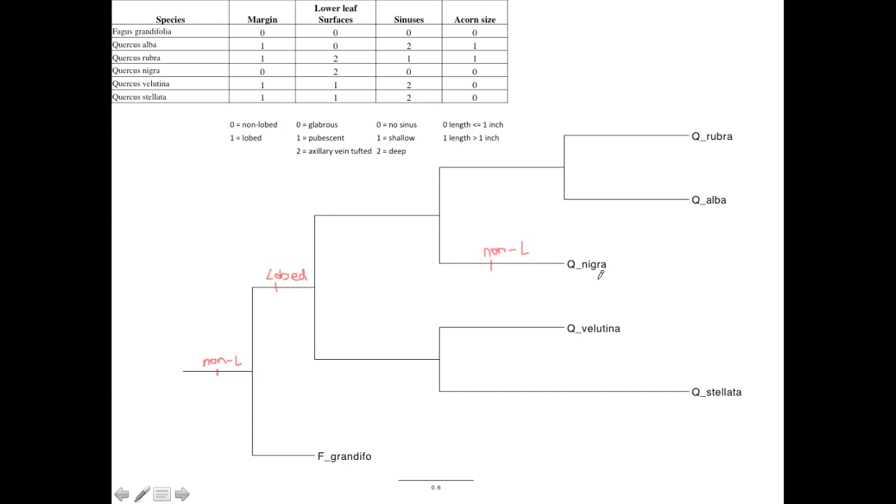
pyautogui.moveTo(299, 285)
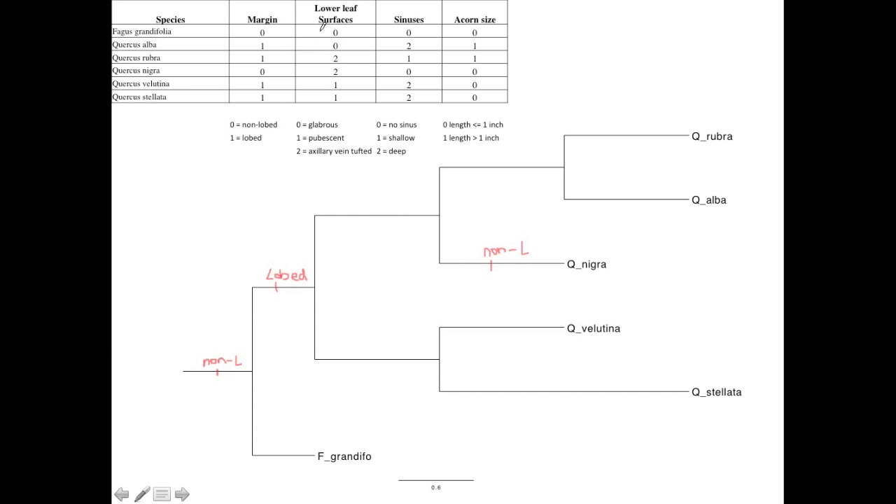
pyautogui.moveTo(344, 63)
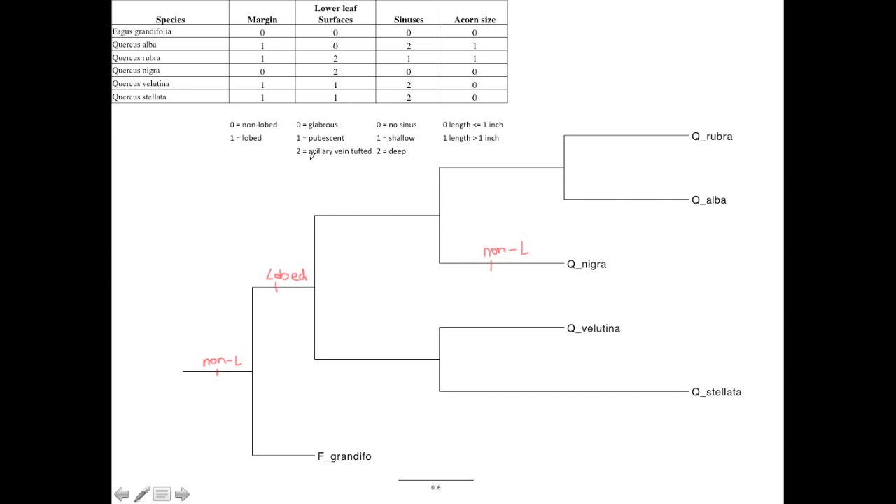
pyautogui.moveTo(370, 153)
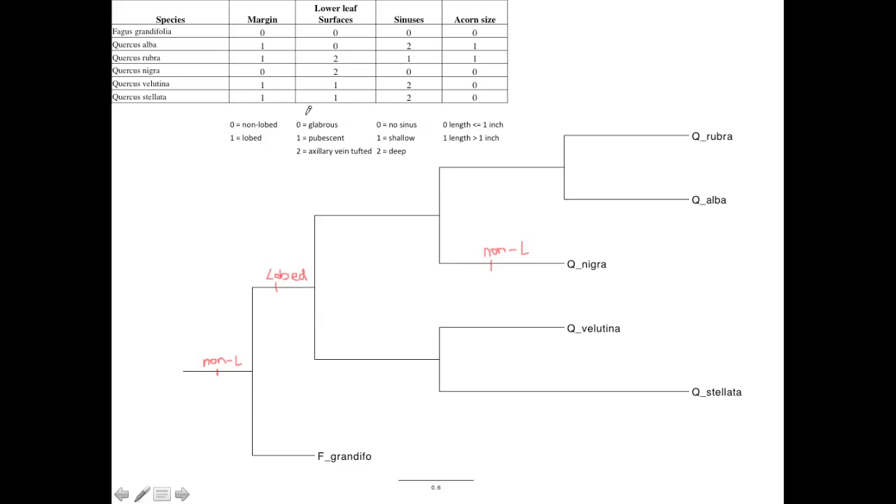
pyautogui.moveTo(635, 326)
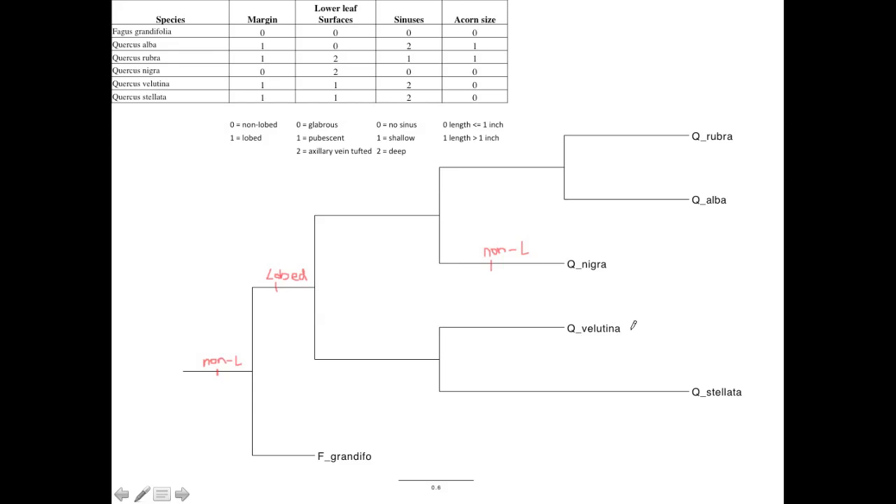
pyautogui.moveTo(516, 299)
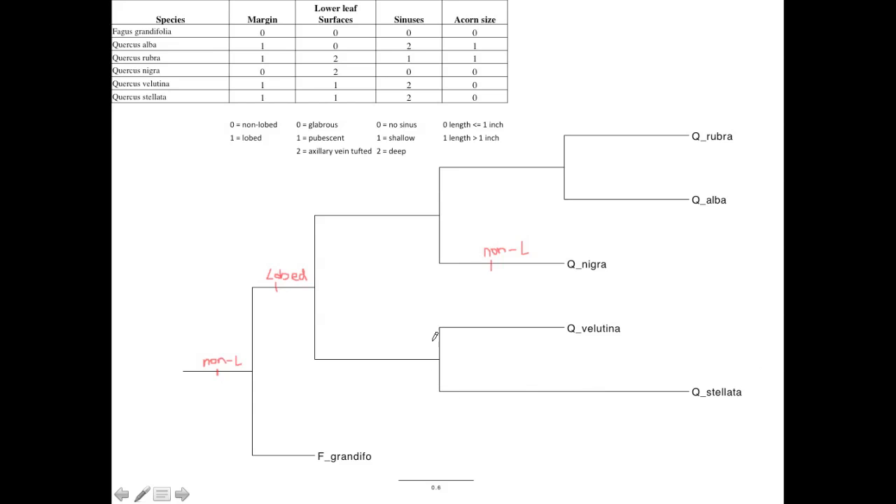
pyautogui.moveTo(427, 335)
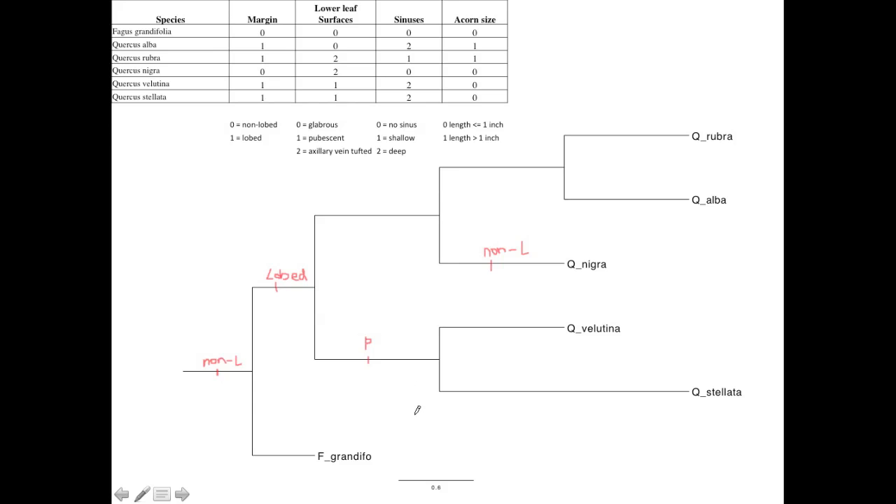
pyautogui.moveTo(194, 365)
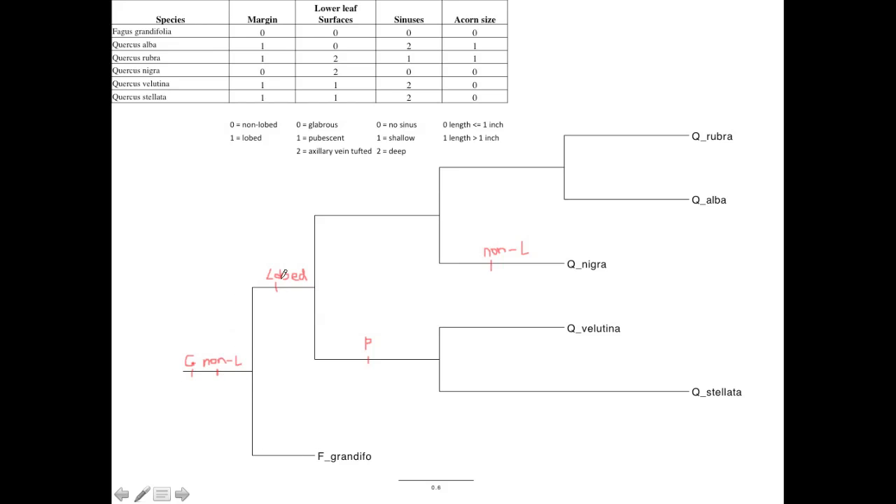
pyautogui.moveTo(455, 236)
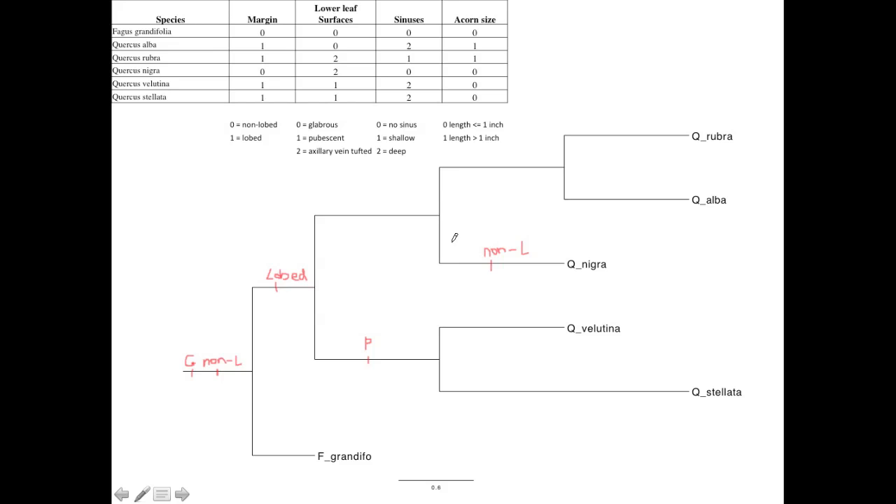
pyautogui.moveTo(216, 312)
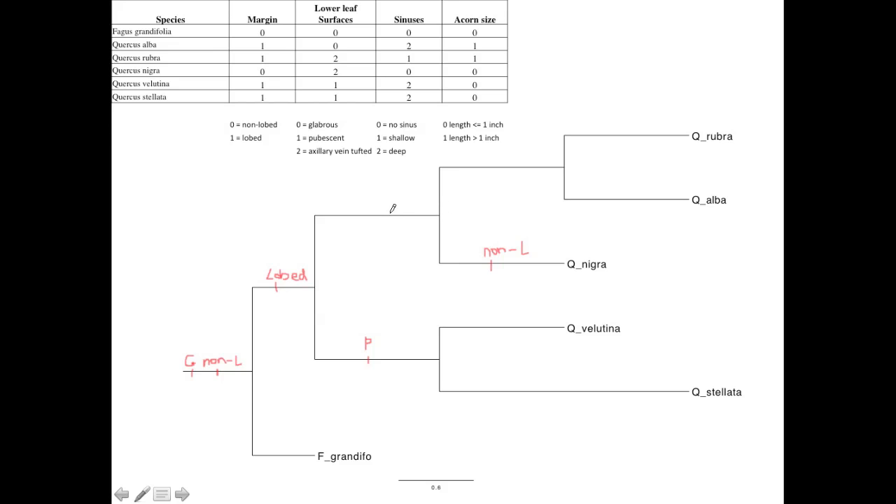
pyautogui.moveTo(530, 267)
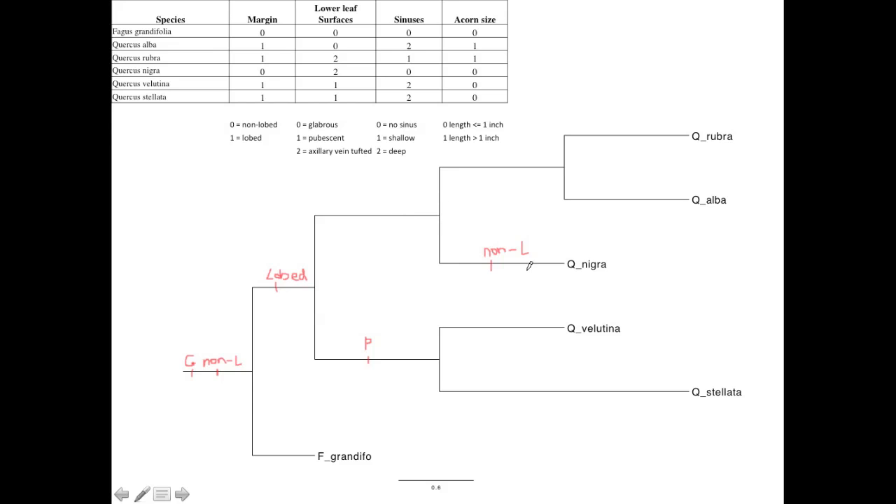
pyautogui.moveTo(547, 264)
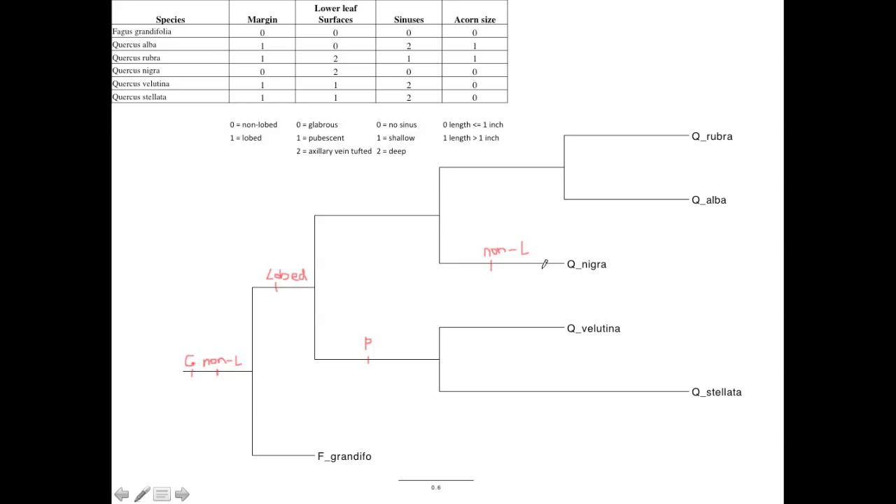
pyautogui.moveTo(678, 131)
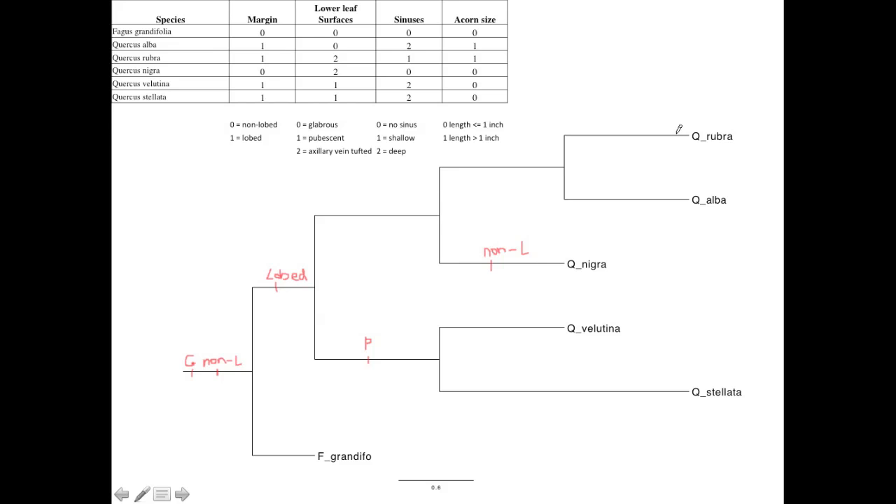
pyautogui.moveTo(666, 138)
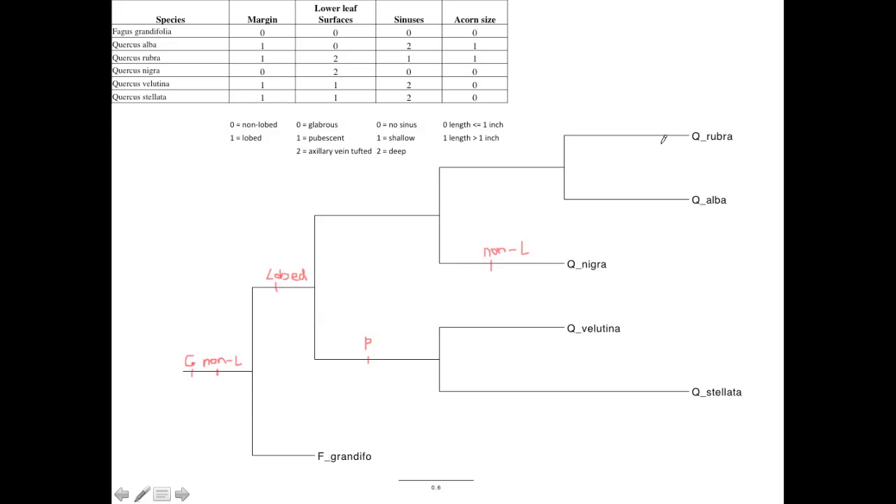
pyautogui.moveTo(661, 126)
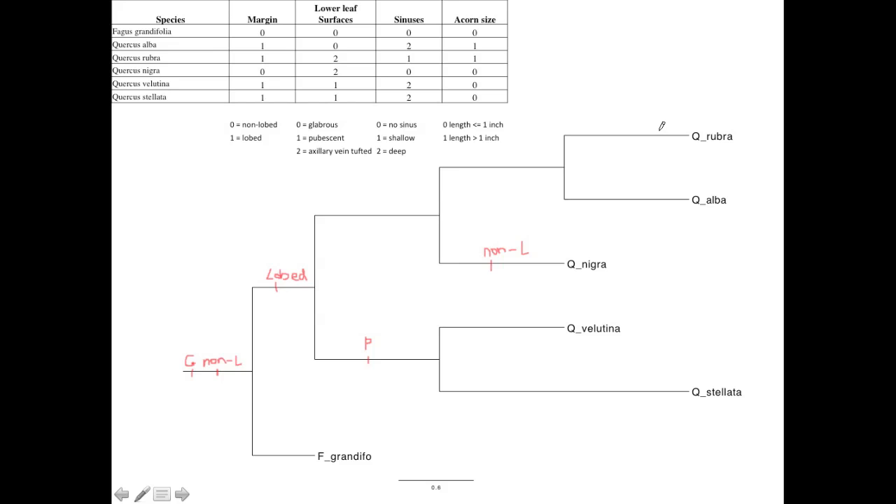
pyautogui.moveTo(321, 153)
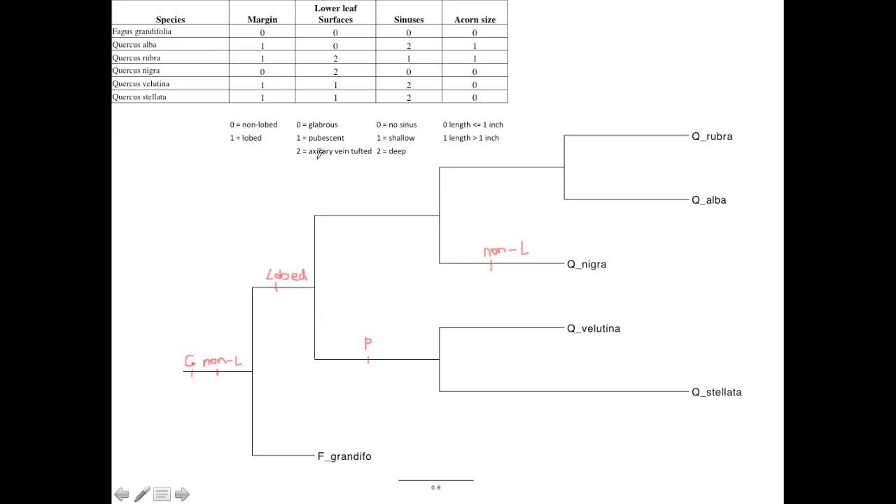
pyautogui.moveTo(371, 151)
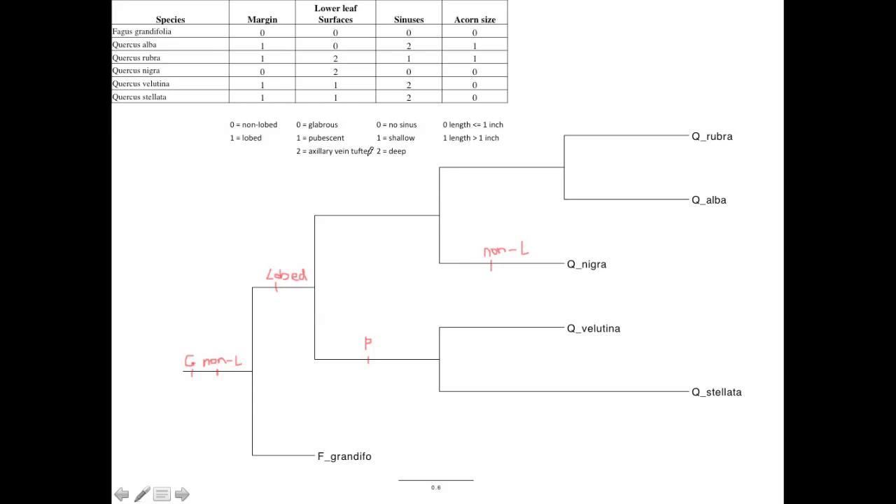
pyautogui.moveTo(540, 271)
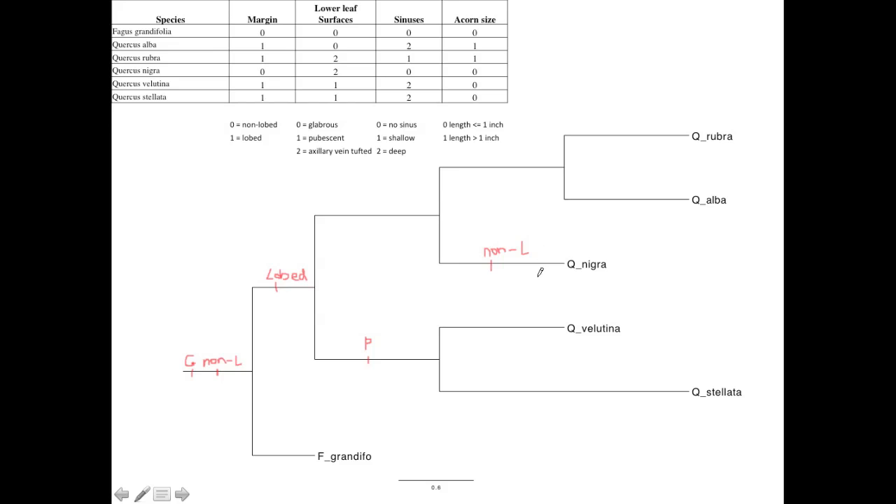
pyautogui.moveTo(649, 118)
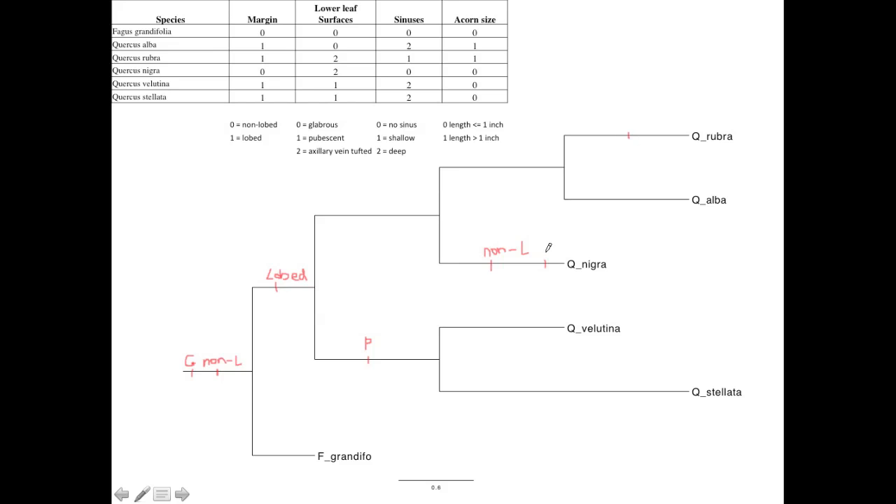
pyautogui.moveTo(549, 247)
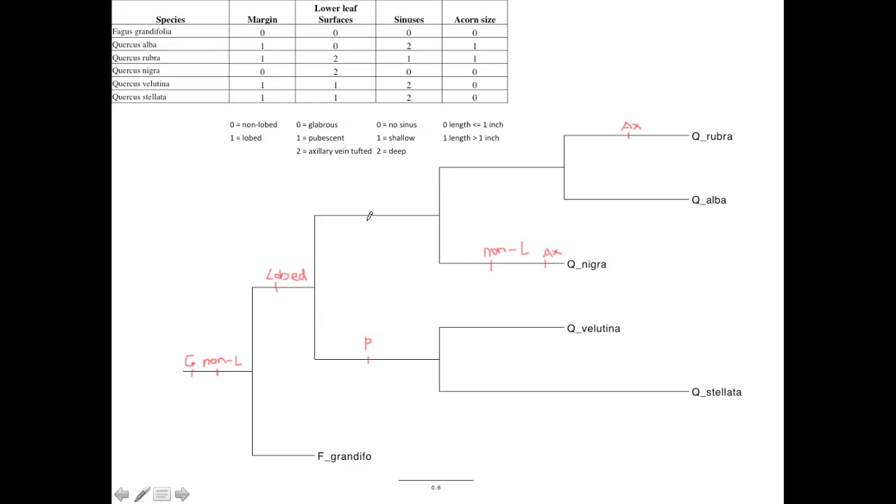
pyautogui.moveTo(607, 125)
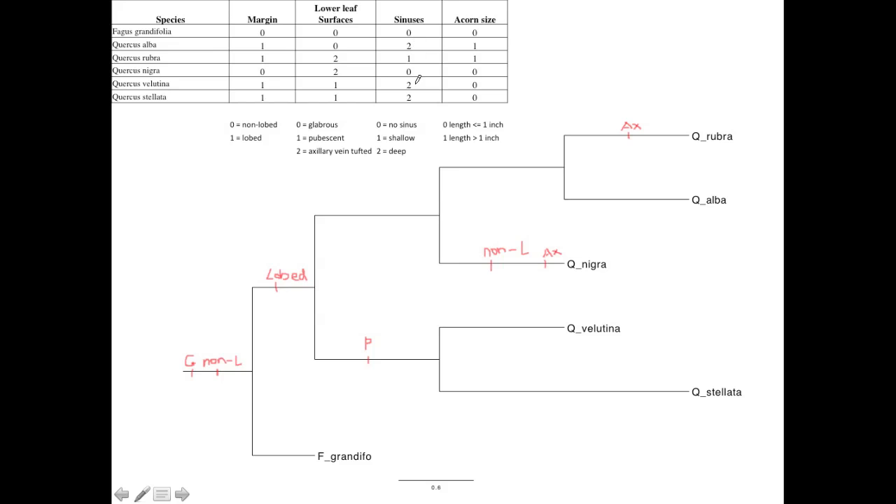
pyautogui.moveTo(267, 343)
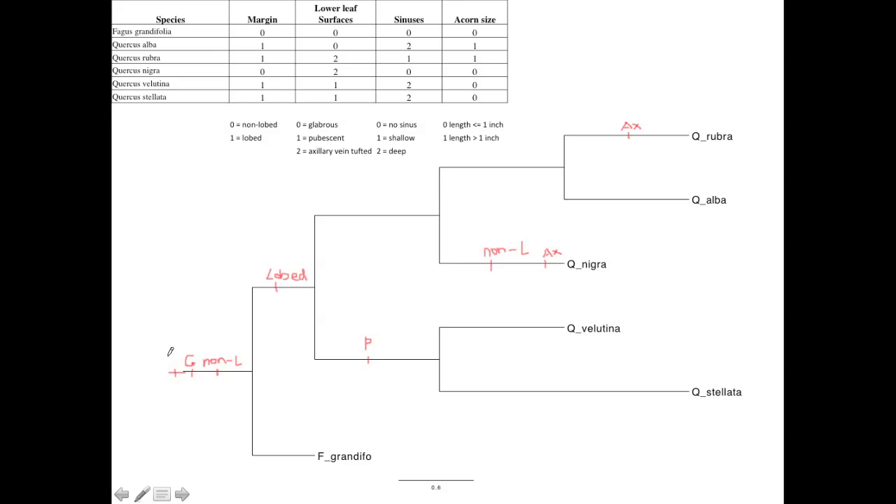
# - Ink ticks with 'non-S' at the root and 'ds' beside Lobed
pyautogui.click(173, 360)
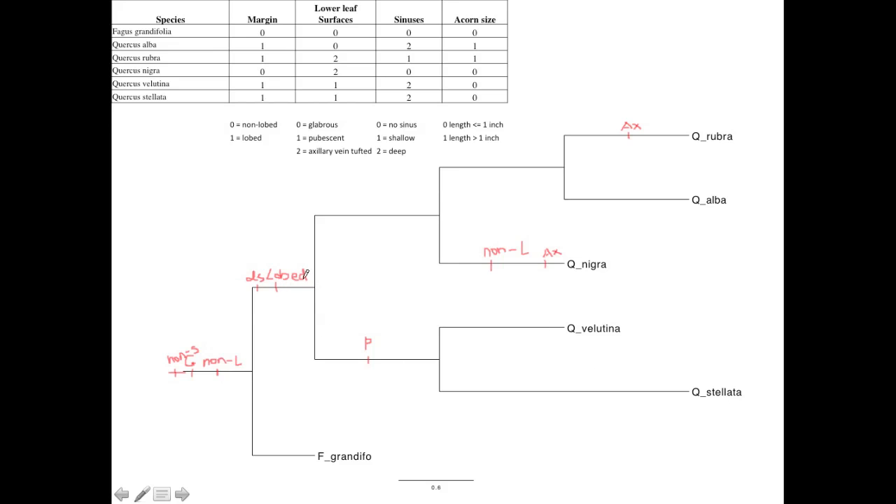
pyautogui.moveTo(437, 212)
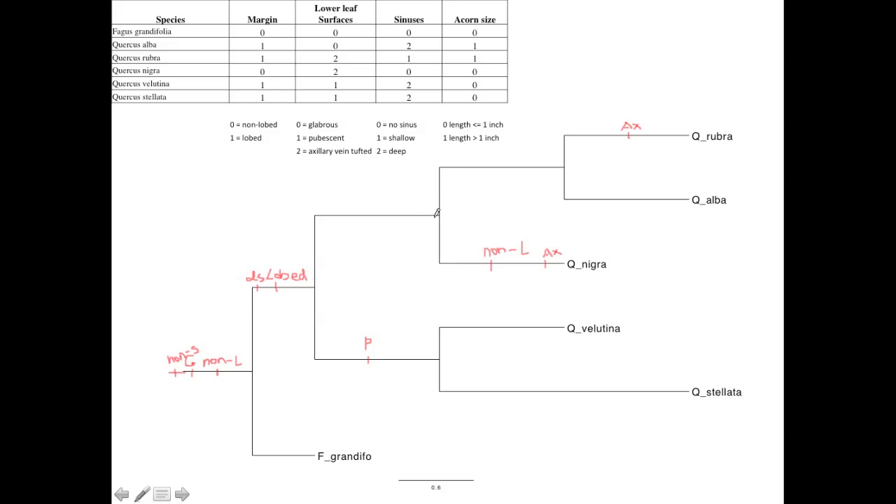
pyautogui.moveTo(687, 200)
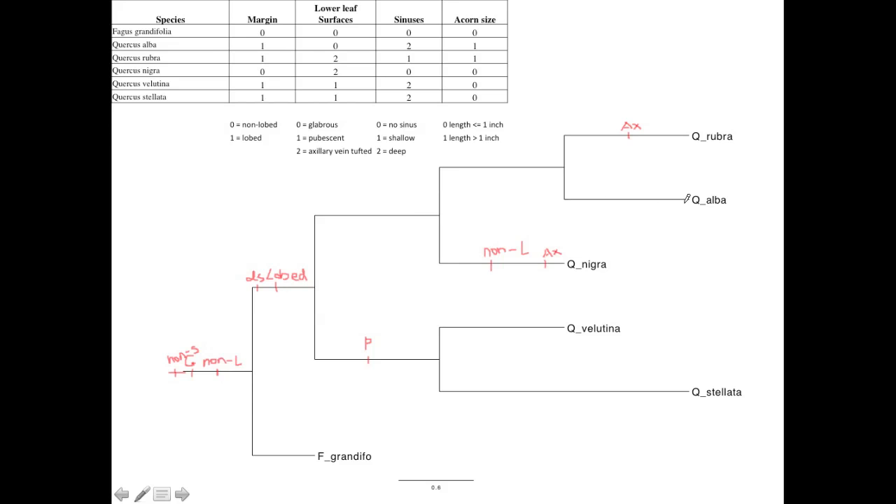
pyautogui.moveTo(660, 132)
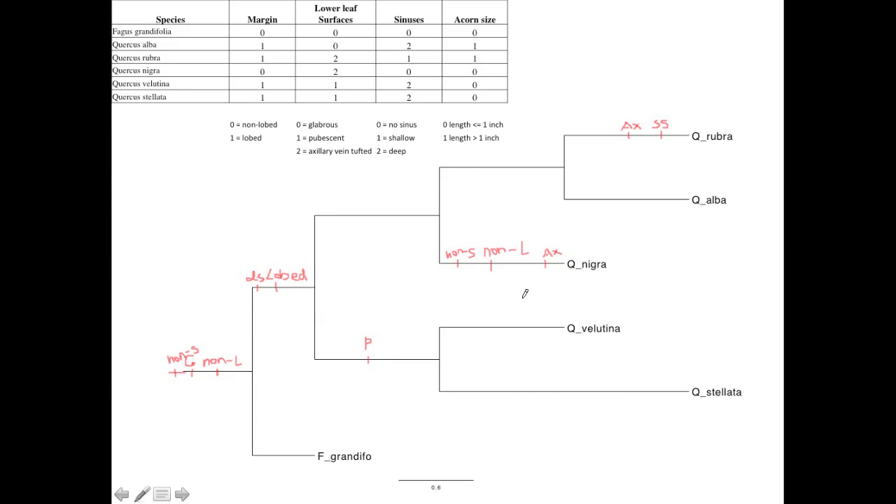
pyautogui.moveTo(460, 14)
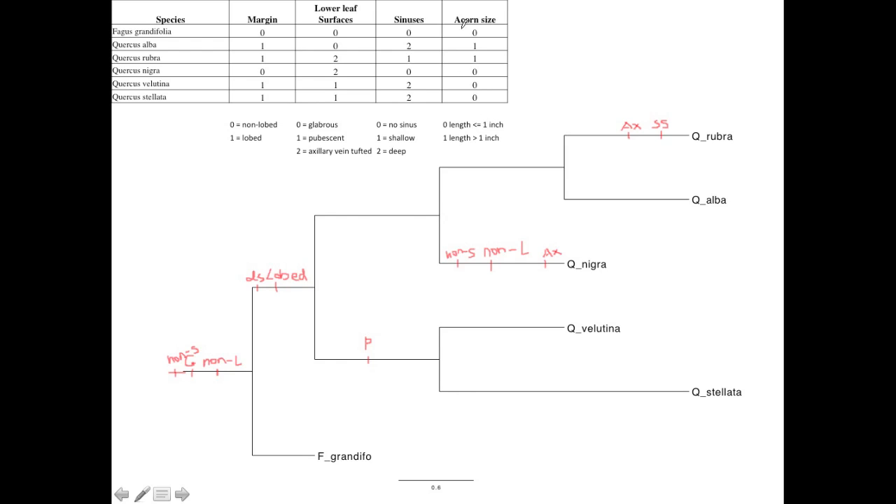
pyautogui.moveTo(501, 84)
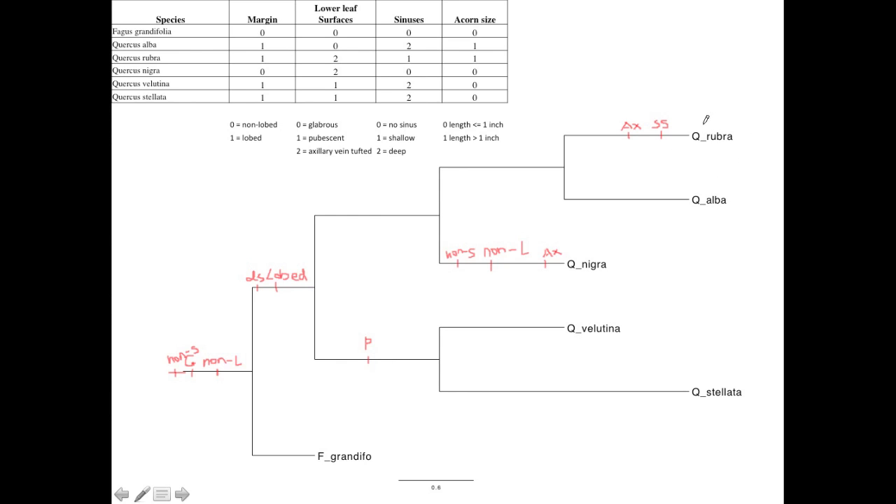
pyautogui.moveTo(568, 225)
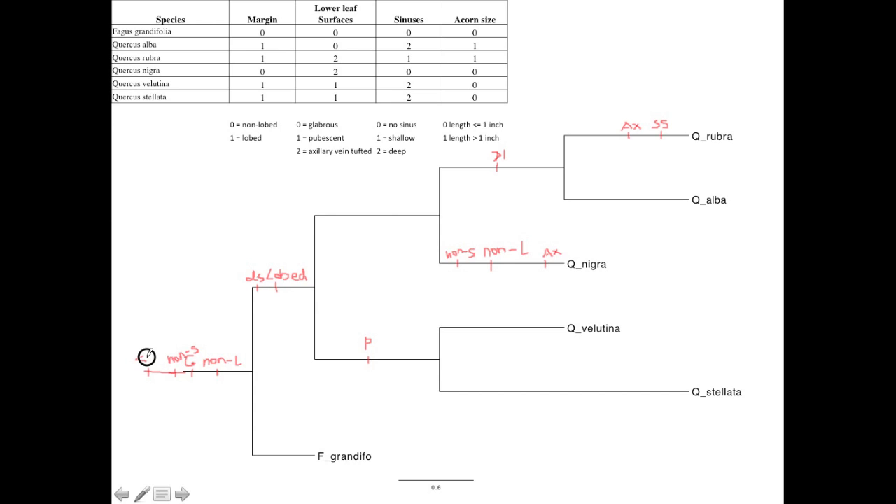
# - Write '<=1' with a tick at the root of the tree
pyautogui.write('<=1')
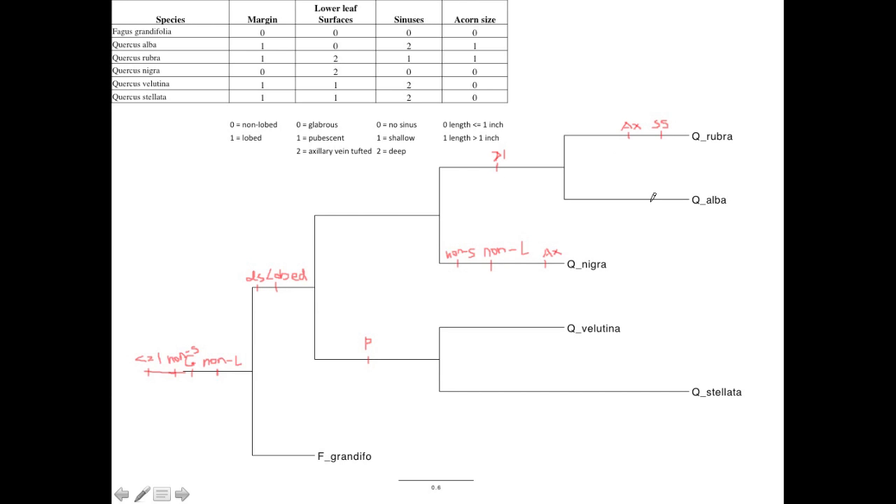
pyautogui.moveTo(604, 230)
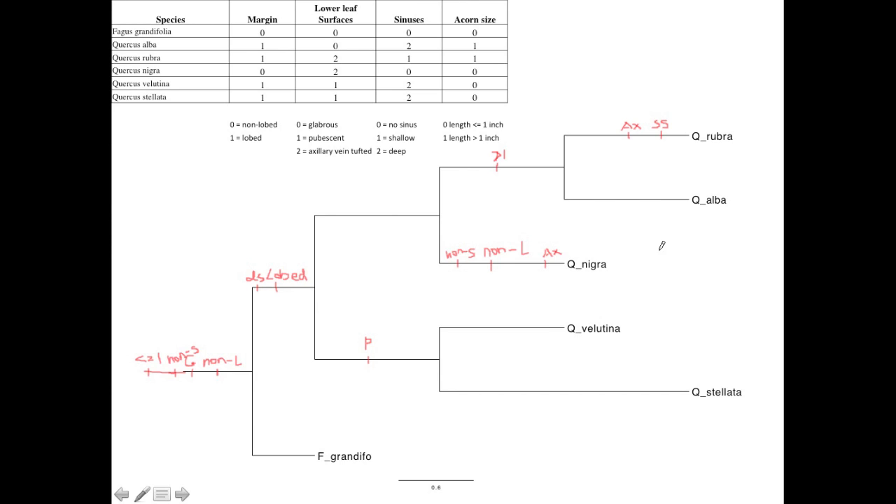
pyautogui.moveTo(670, 93)
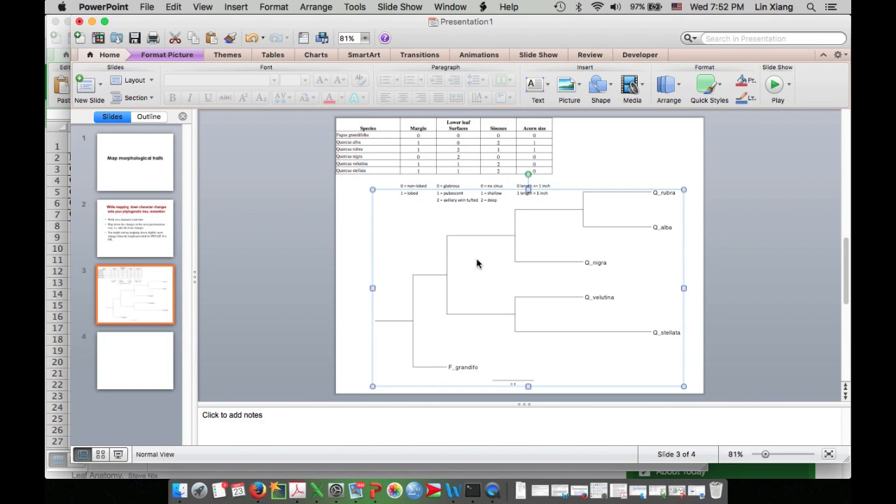
# - Select the slide 4 thumbnail showing the plain oak tree
pyautogui.click(134, 360)
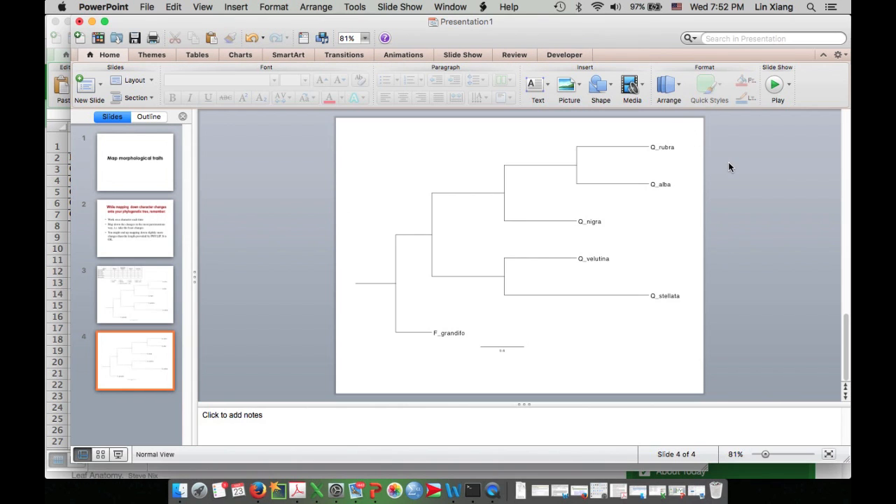
pyautogui.moveTo(369, 246)
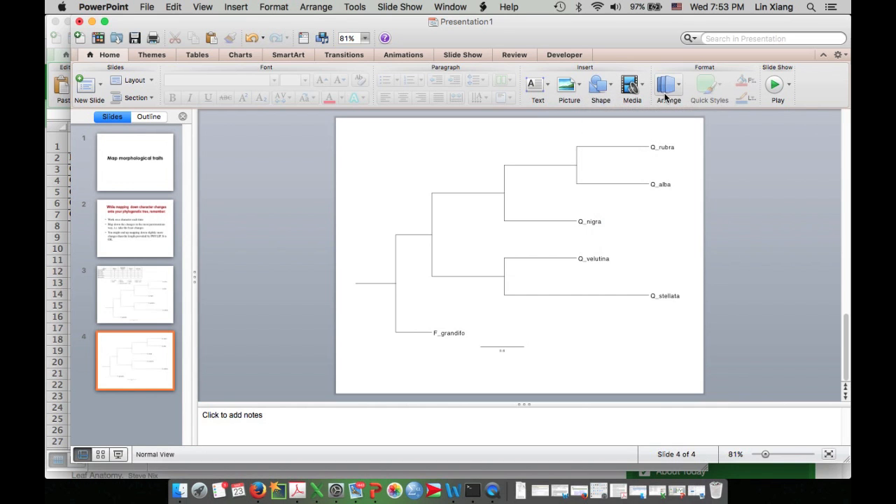
# - Insert a line shape on slide 4 and stretch it down to the root level
pyautogui.click(600, 84)
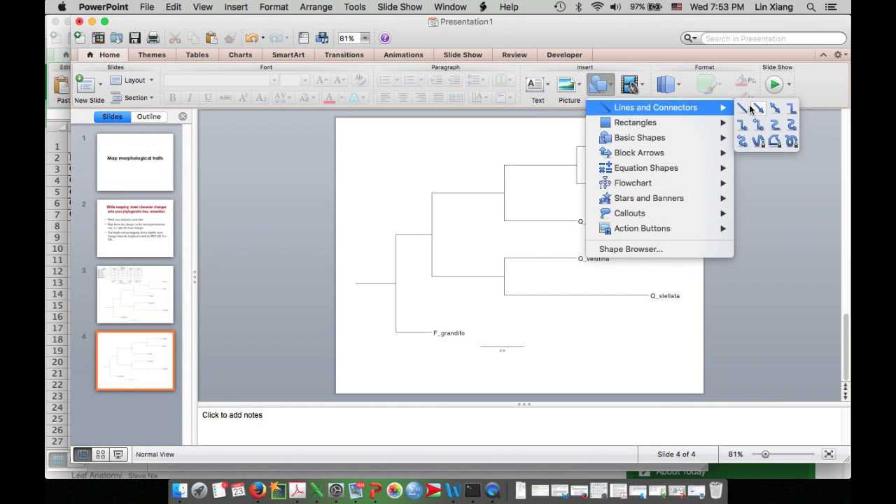
pyautogui.moveTo(743, 109)
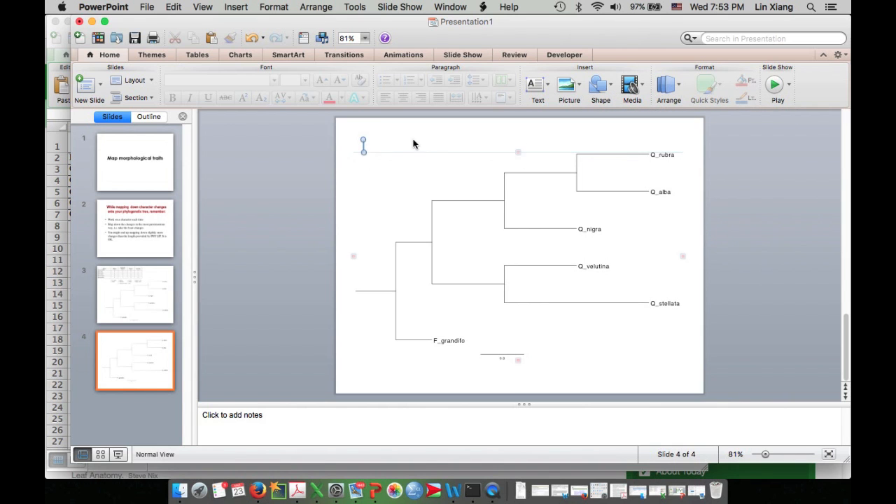
pyautogui.click(742, 94)
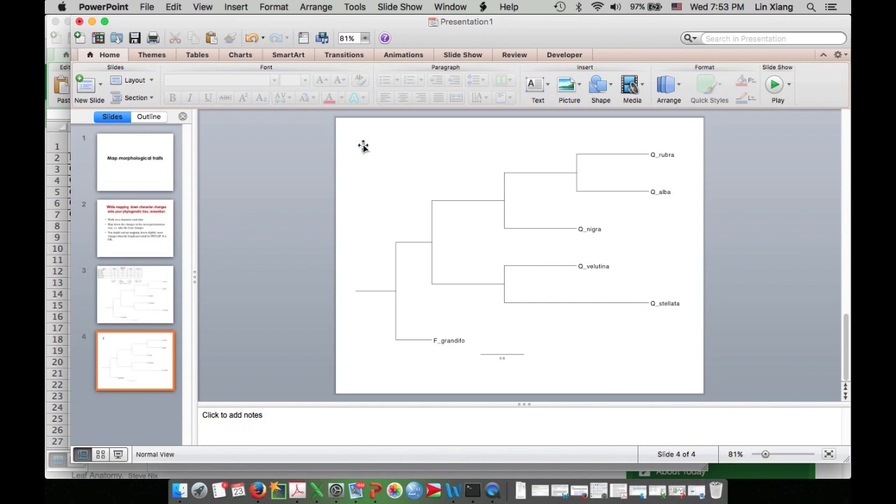
pyautogui.click(365, 140)
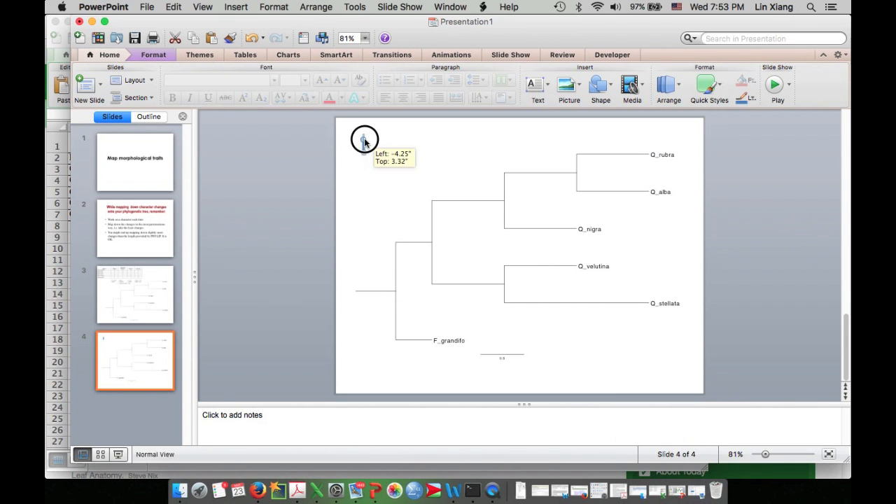
pyautogui.moveTo(364, 139); pyautogui.dragTo(361, 299)
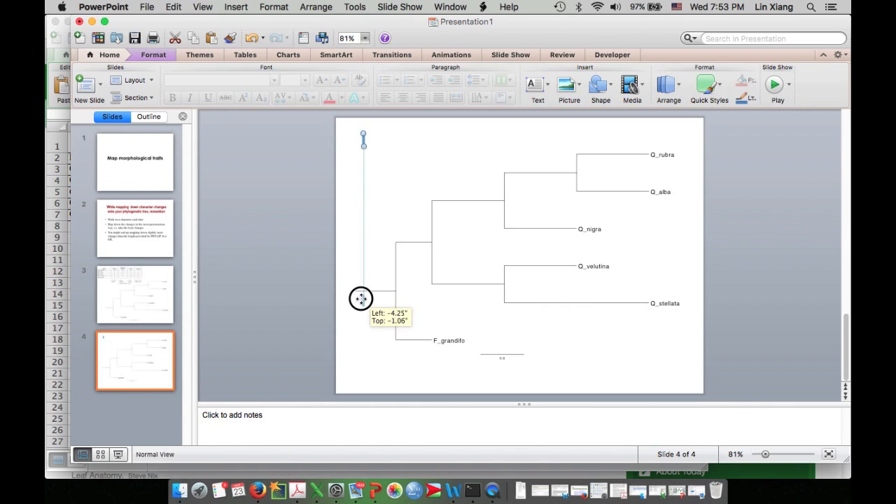
pyautogui.moveTo(362, 299); pyautogui.dragTo(361, 289)
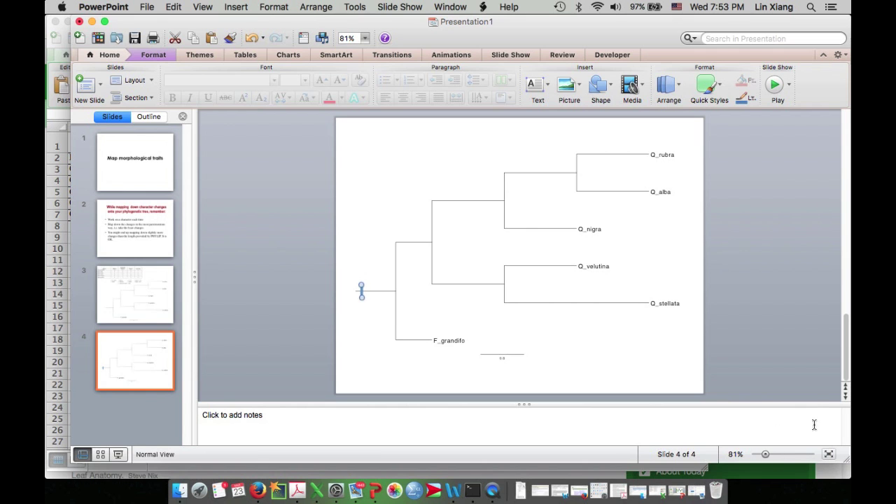
# - Add a vertical 'Non-lobed' text label positioned above the root bar
pyautogui.click(766, 452)
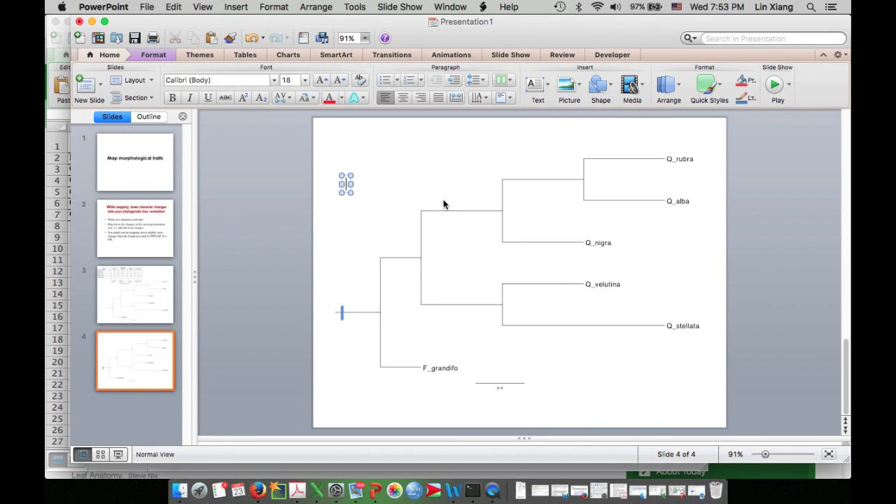
pyautogui.write('Non-lobed')
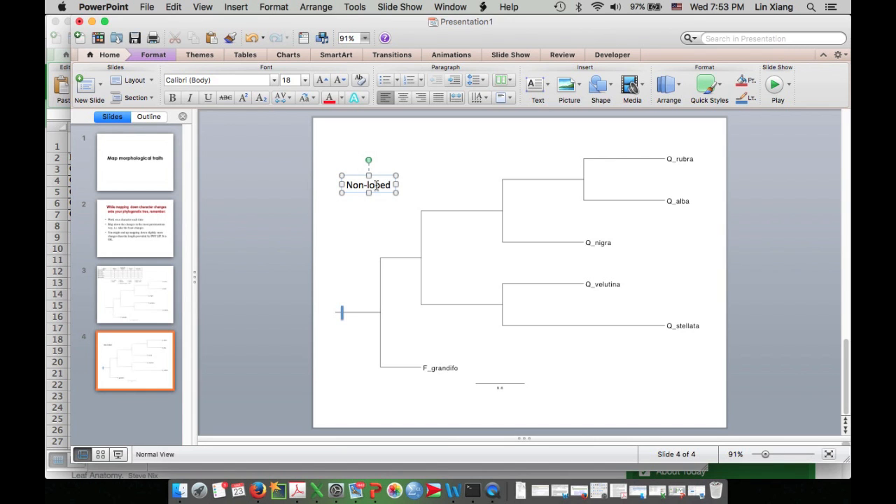
pyautogui.moveTo(369, 159); pyautogui.dragTo(343, 189)
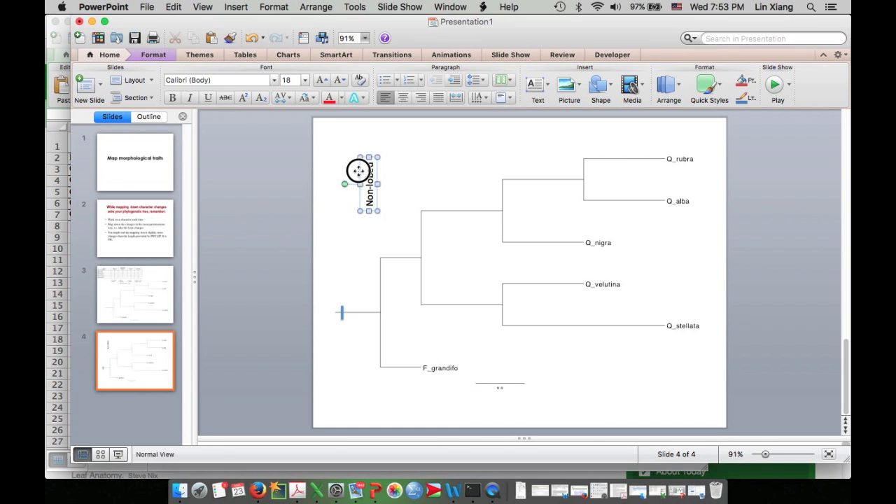
pyautogui.moveTo(369, 183); pyautogui.dragTo(343, 280)
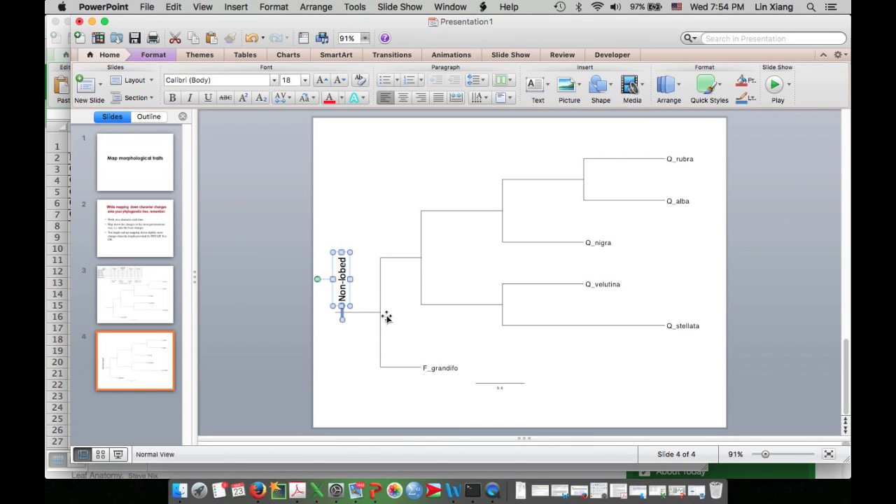
# - Select the Non-lobed label together with its bar and copy the pair
pyautogui.click(667, 87)
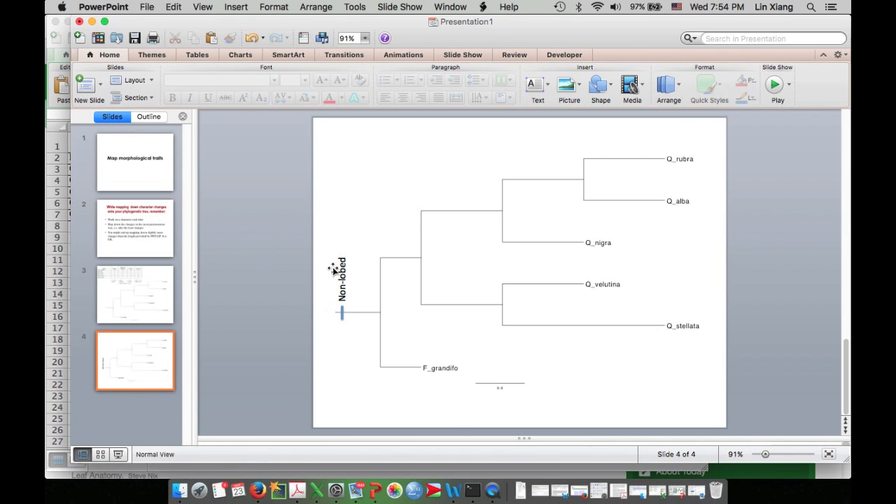
pyautogui.click(341, 280)
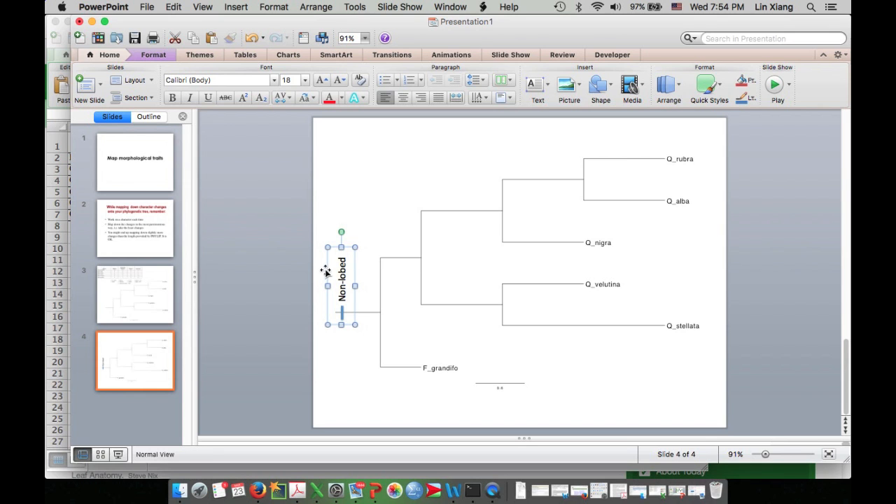
pyautogui.click(172, 7)
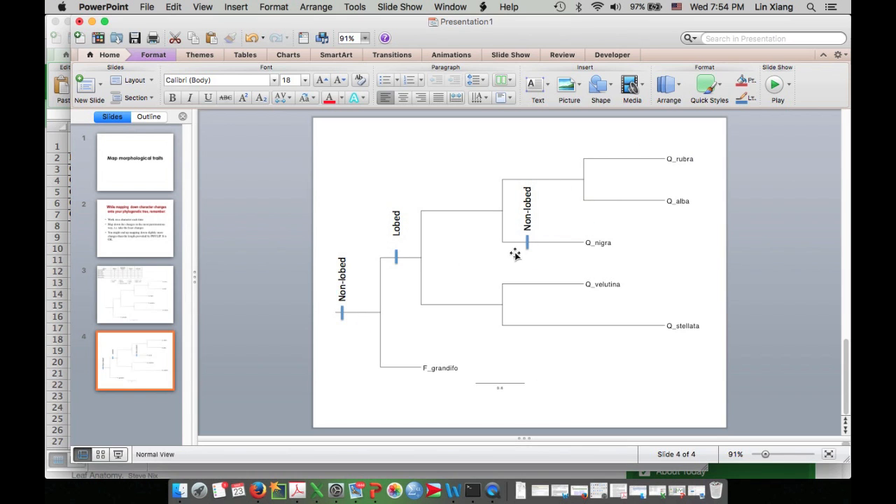
# - Copy the Non-lobed label-bar pair and check the trait table on slide 3
pyautogui.click(341, 280)
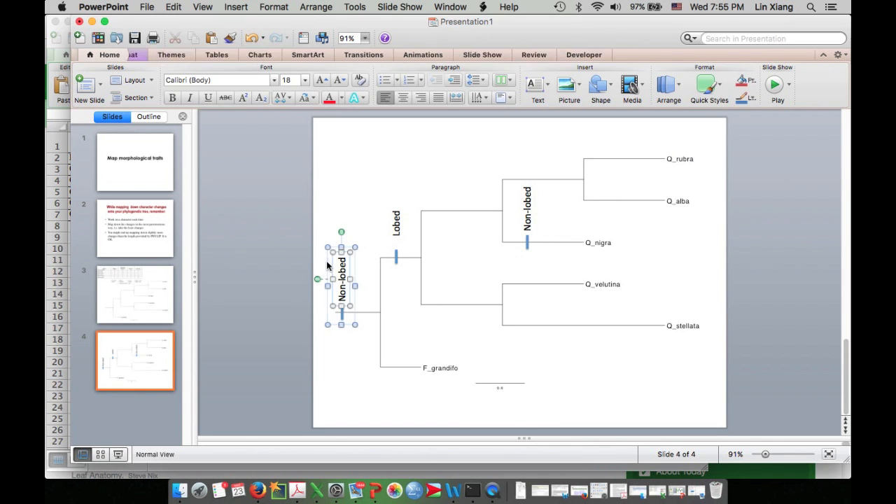
pyautogui.click(171, 7)
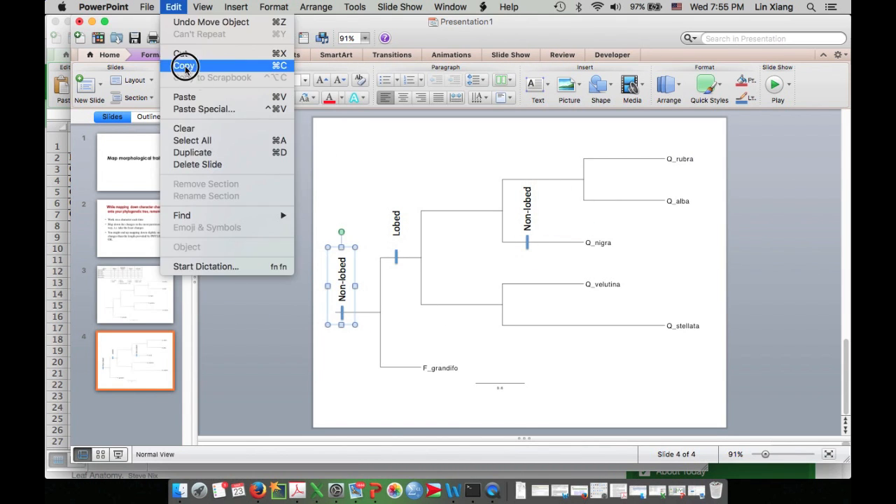
pyautogui.click(185, 65)
pyautogui.write('Large acorn')
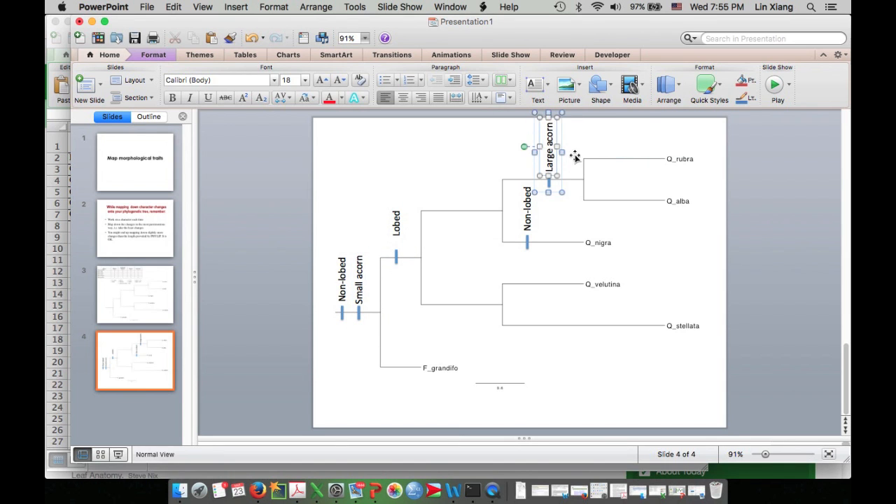
pyautogui.click(134, 294)
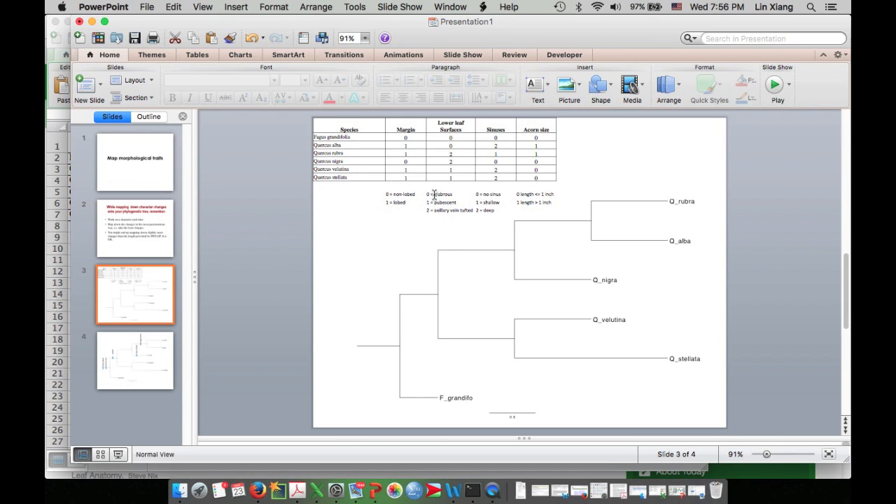
pyautogui.click(134, 362)
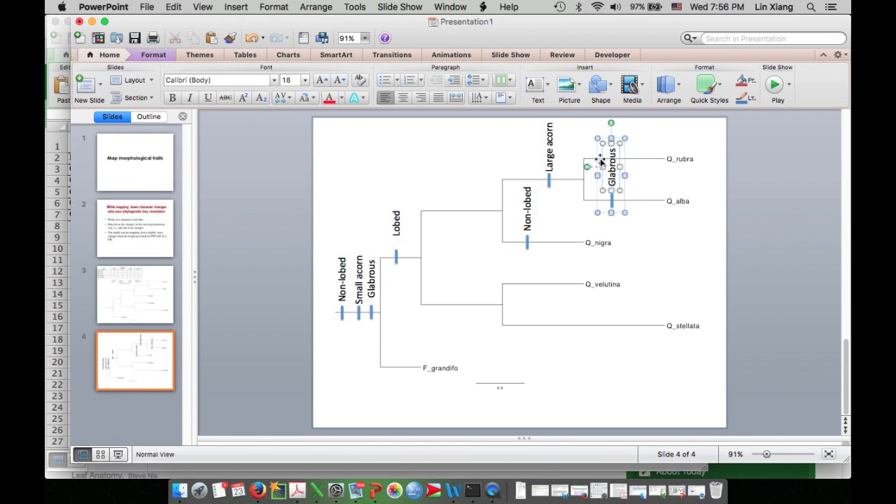
# - Move the Glabrous marks onto the Q_alba branch and another branch
pyautogui.moveTo(601, 158); pyautogui.dragTo(657, 191)
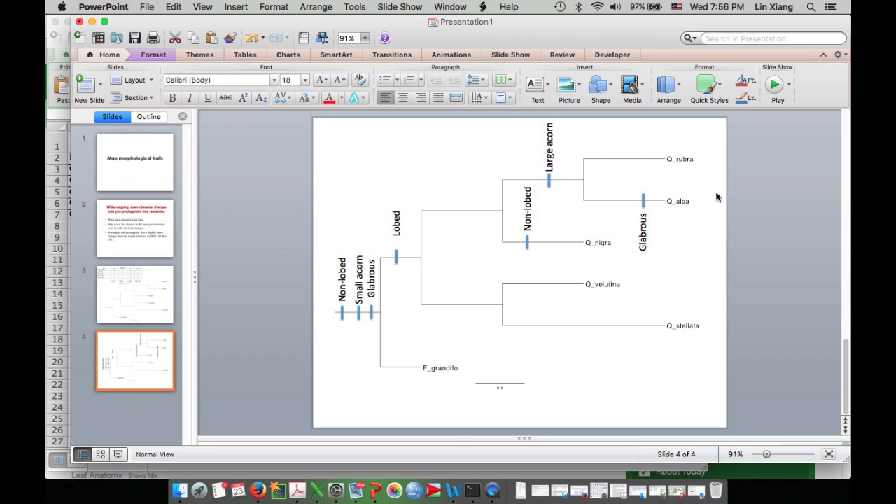
pyautogui.click(443, 273)
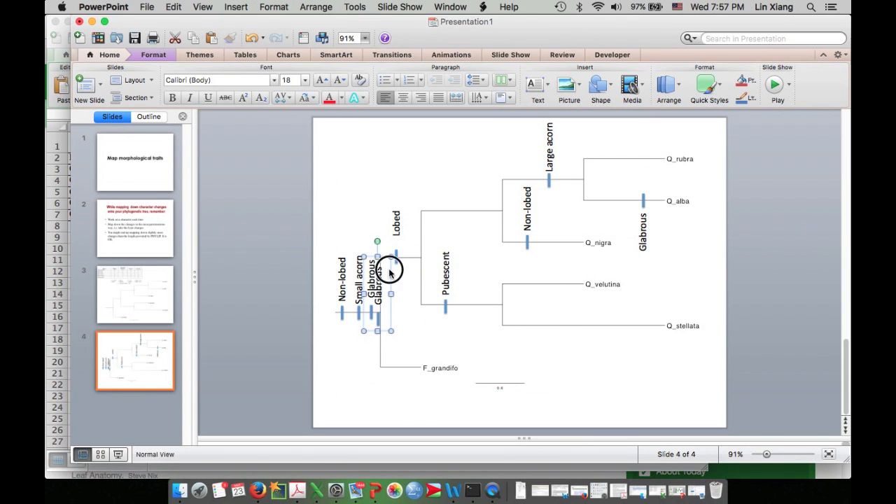
pyautogui.moveTo(378, 273); pyautogui.dragTo(359, 166)
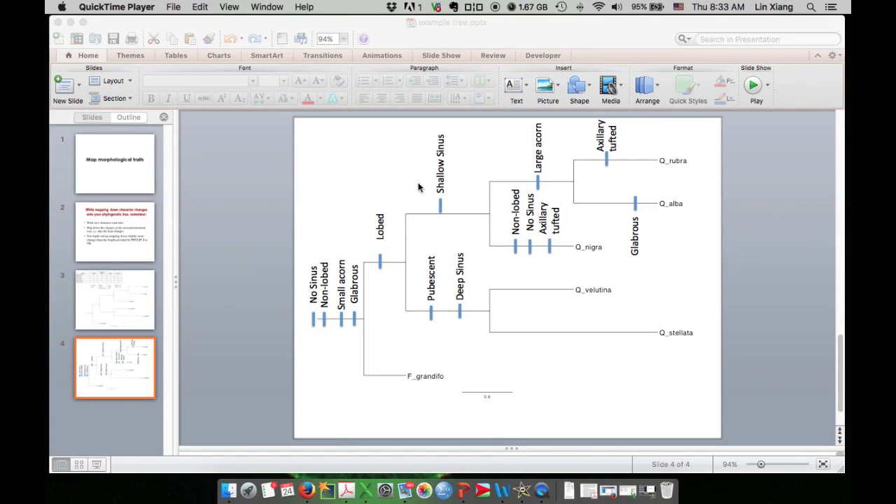
# - Place the Shallow Sinus mark on Q_rubra and copy slide 4 for Word
pyautogui.click(445, 165)
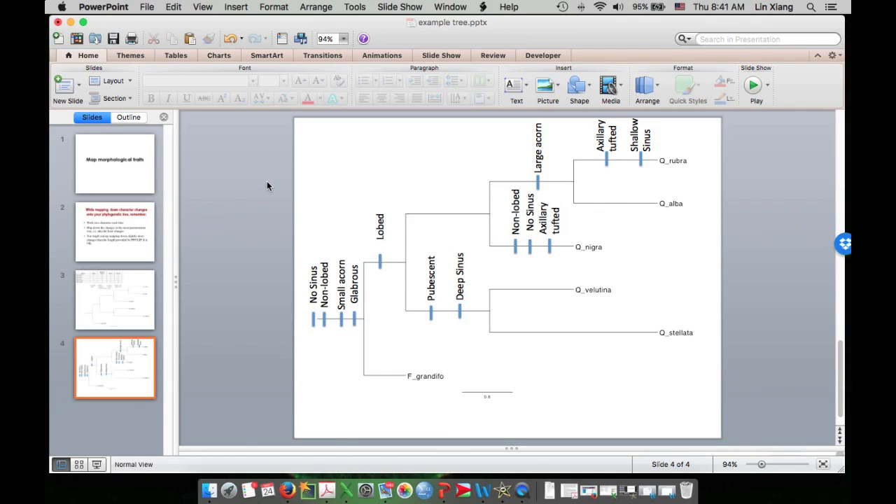
pyautogui.moveTo(211, 294)
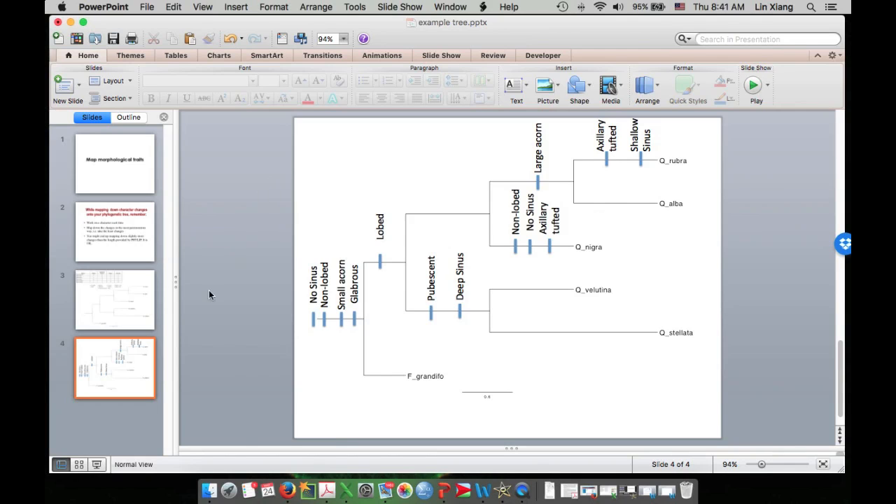
pyautogui.moveTo(127, 364)
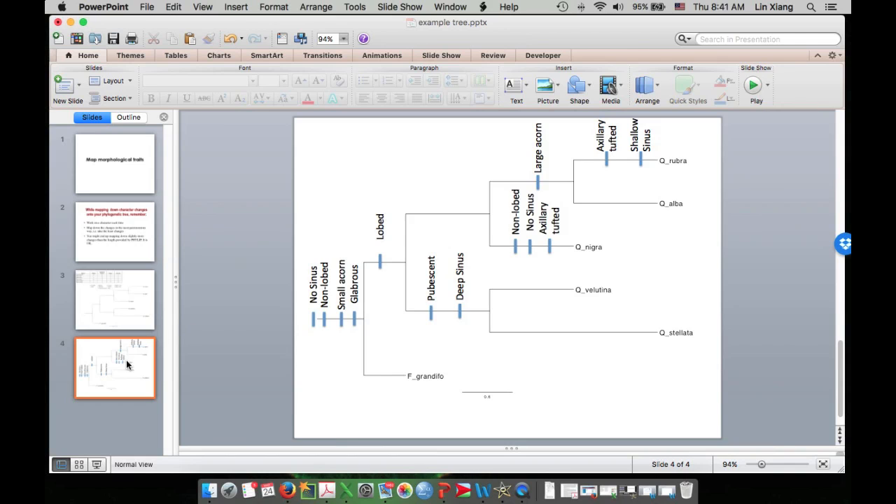
pyautogui.rightClick(128, 366)
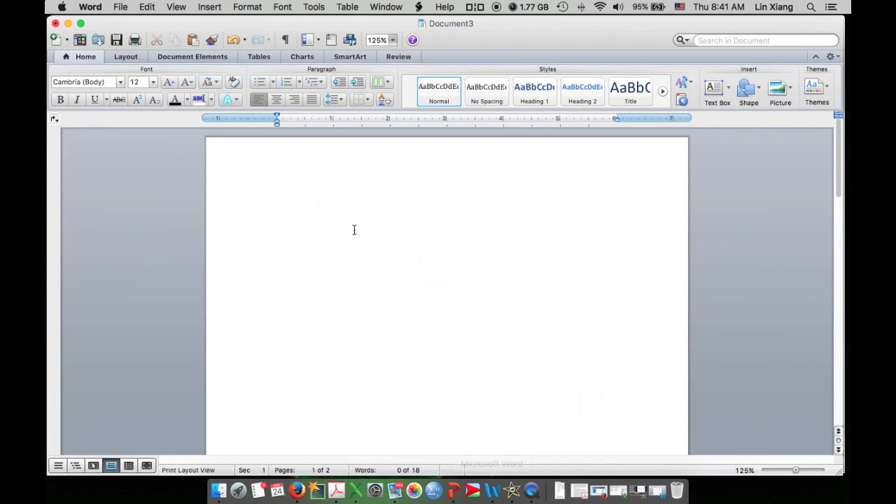
# - Paste the annotated tree slide into the Word page and start a caption
pyautogui.rightClick(388, 217)
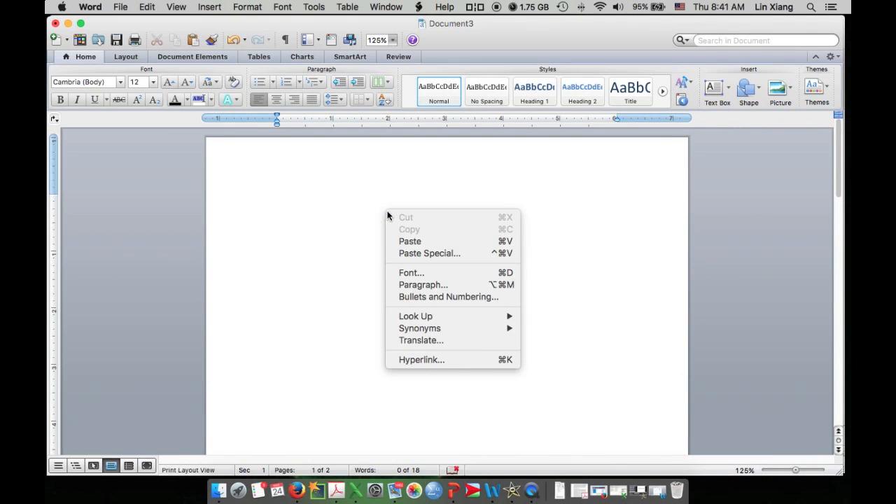
pyautogui.click(409, 241)
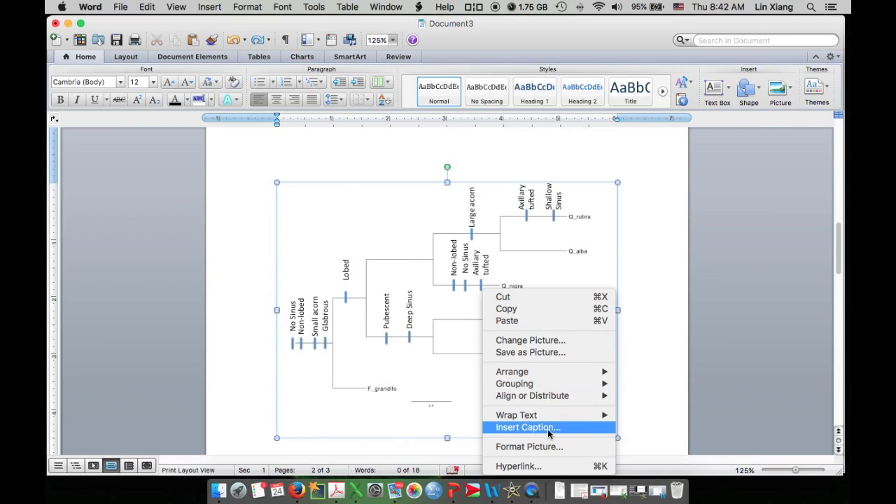
pyautogui.click(527, 427)
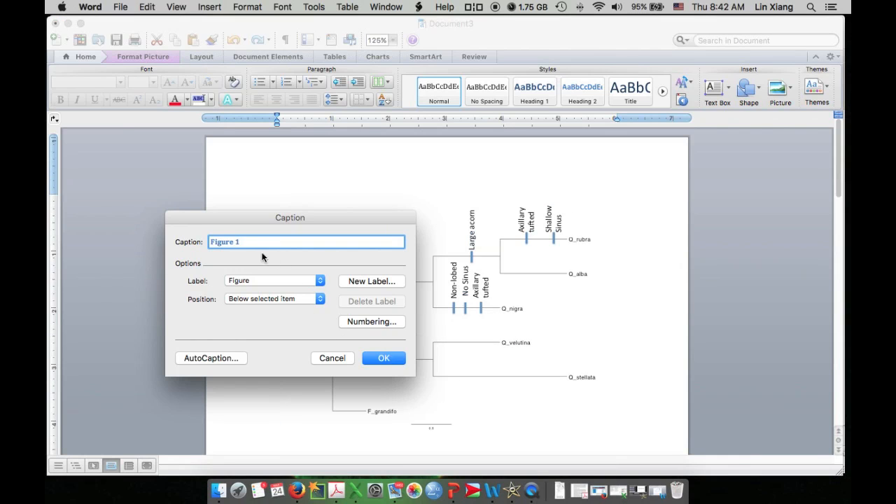
# - Enter the Figure 1 caption 'Parsimony Tree Calculated Based on Morp…' describing Quercus species with Fagus outgroup
pyautogui.write('Parsimony Tree Calculated Based on Morp')
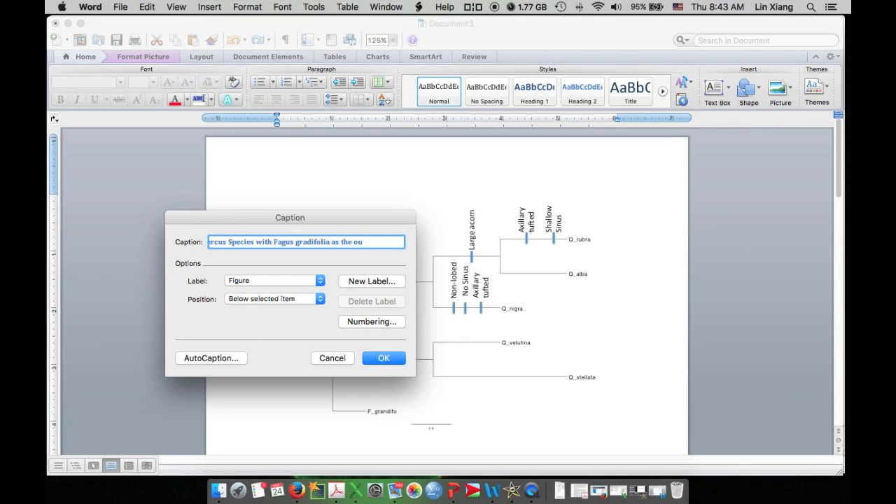
pyautogui.click(383, 358)
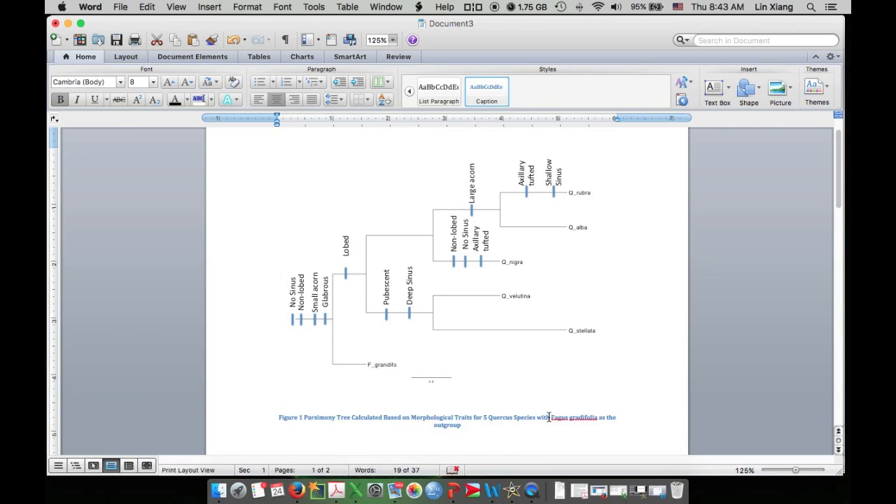
# - Italicize the species name Fagus gradifolia and make the Figure 1 caption text non-bold
pyautogui.doubleClick(567, 417)
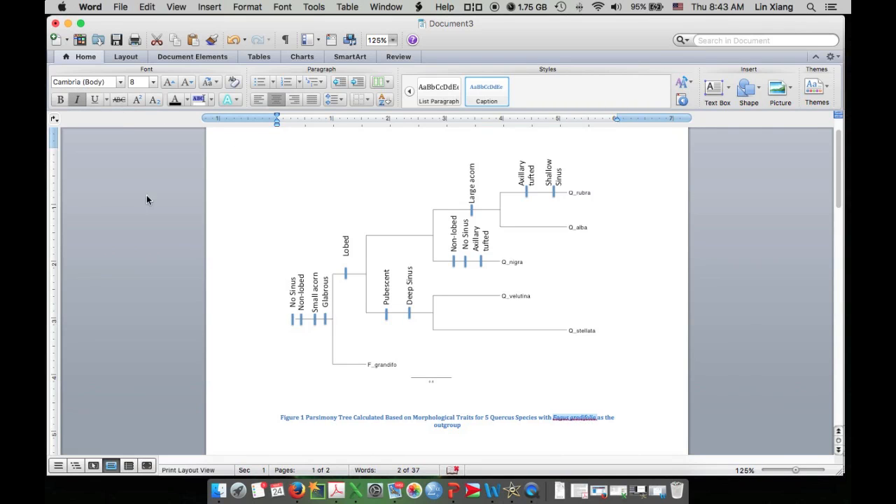
pyautogui.click(59, 99)
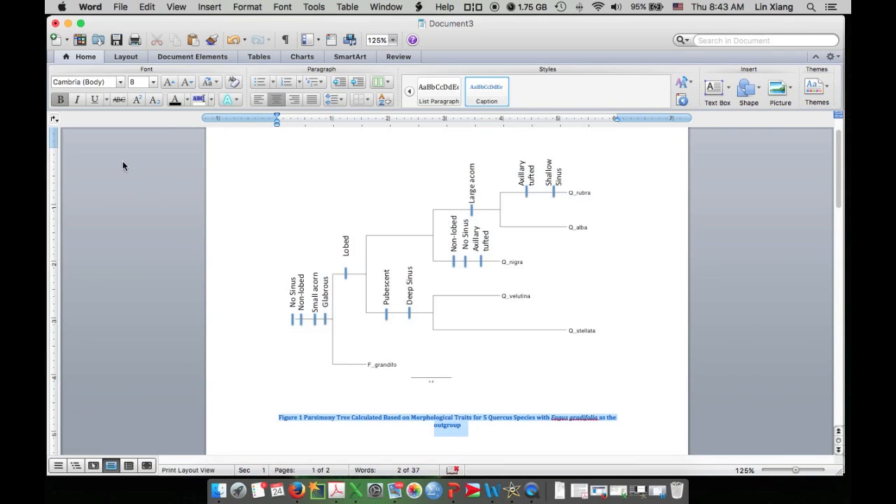
pyautogui.click(59, 99)
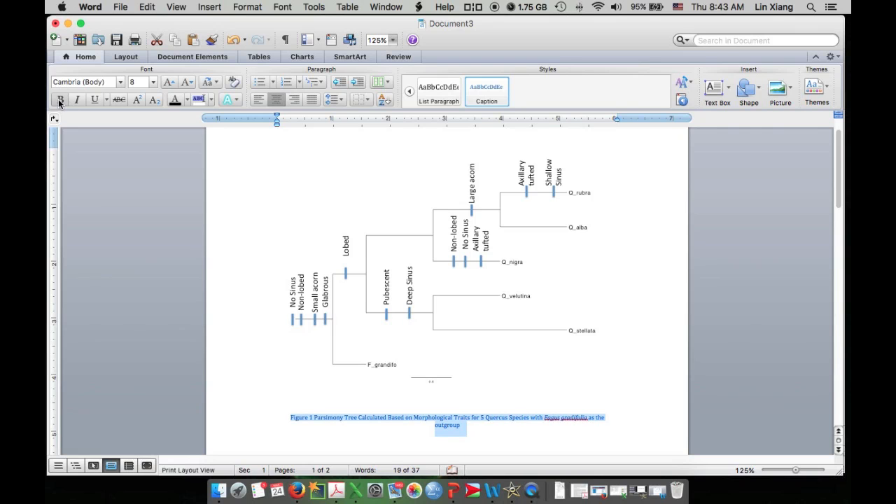